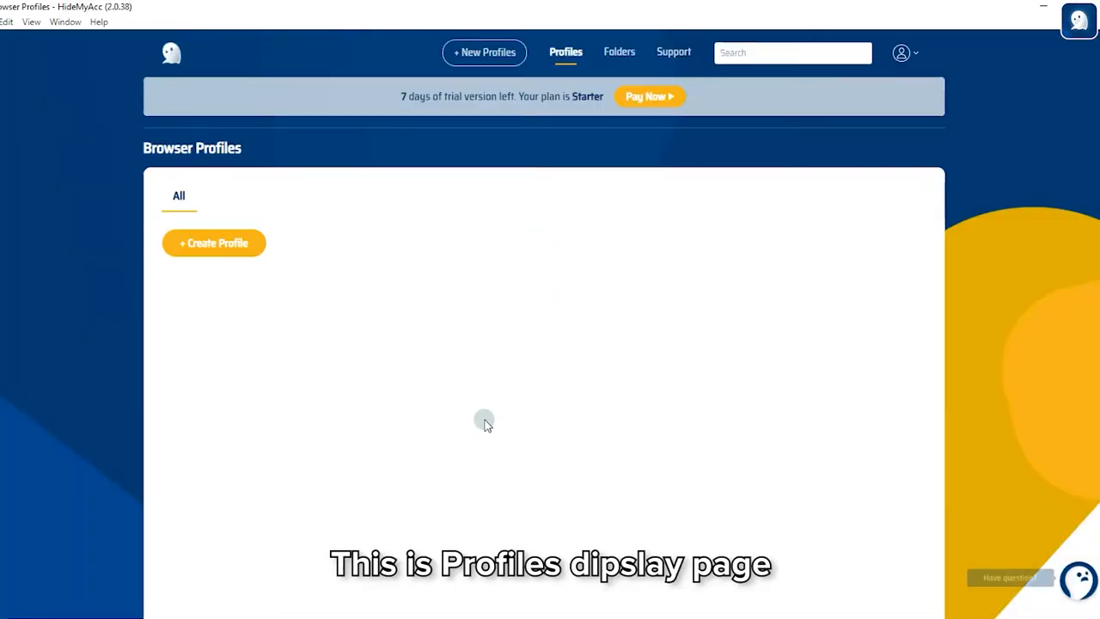
mouse_move(498, 365)
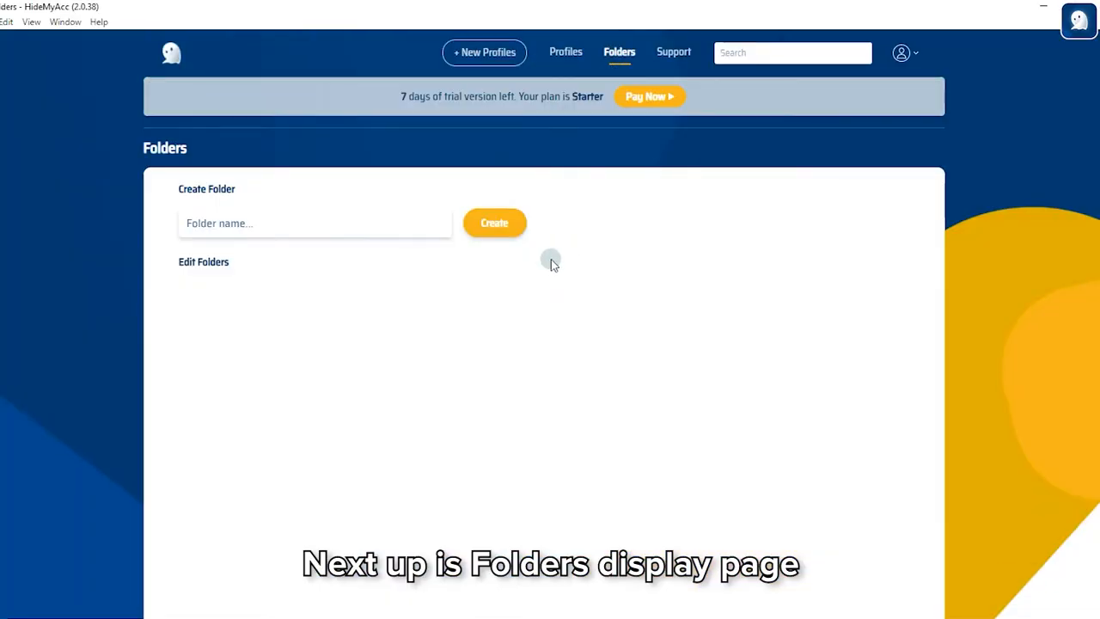
mouse_move(670, 179)
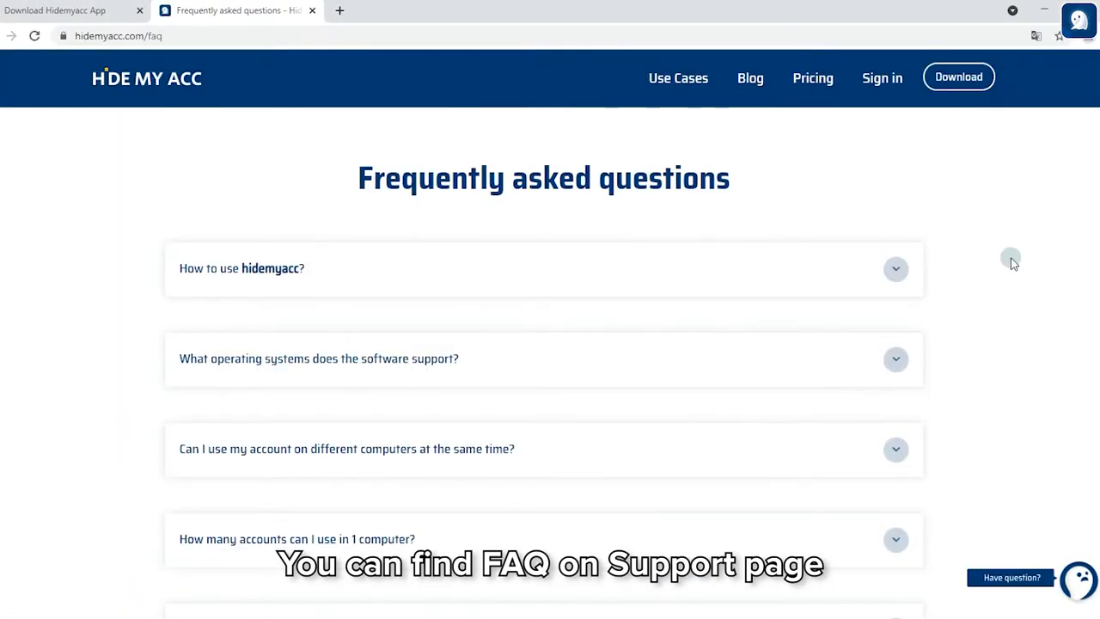
Skim the HideMyAcc FAQ in Chrome, then return to the Browser Profiles page.
scroll("down", 3)
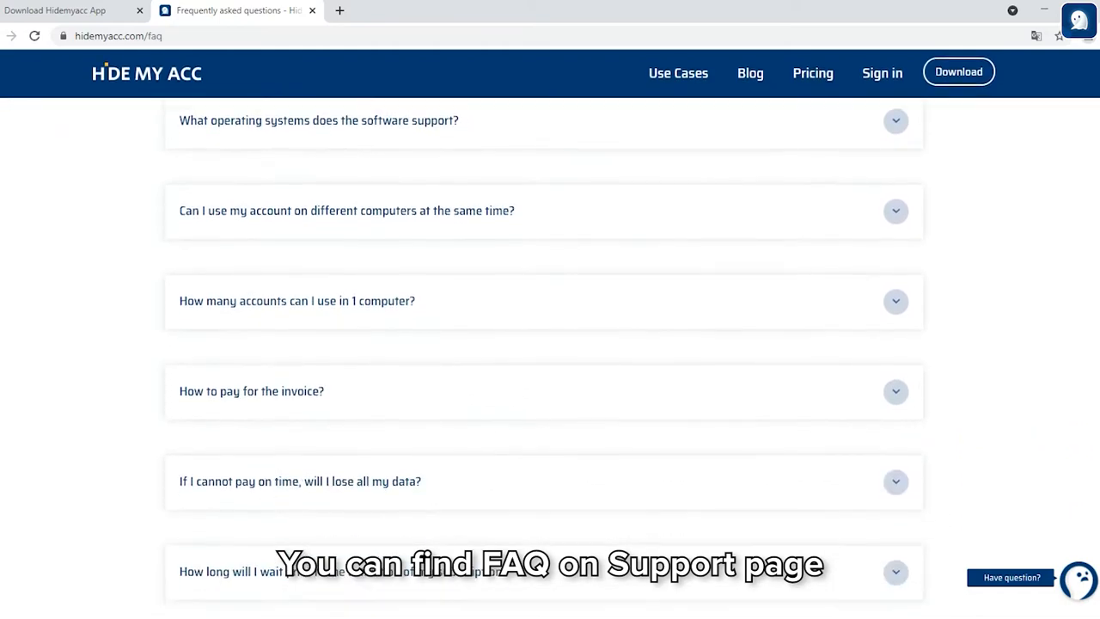
scroll("up", 3)
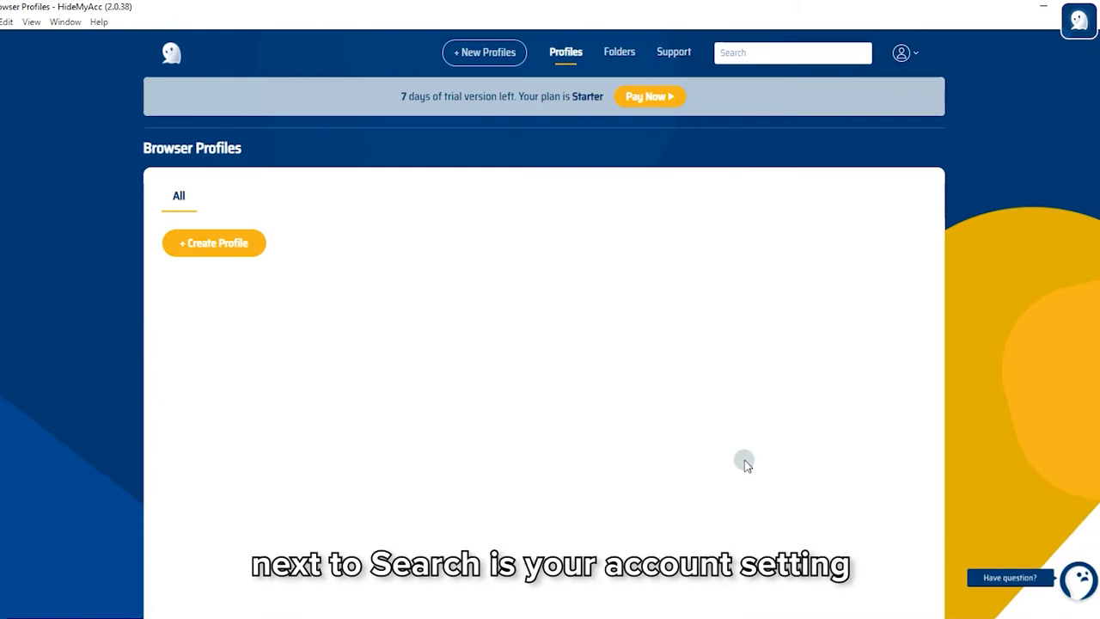
left_click(900, 51)
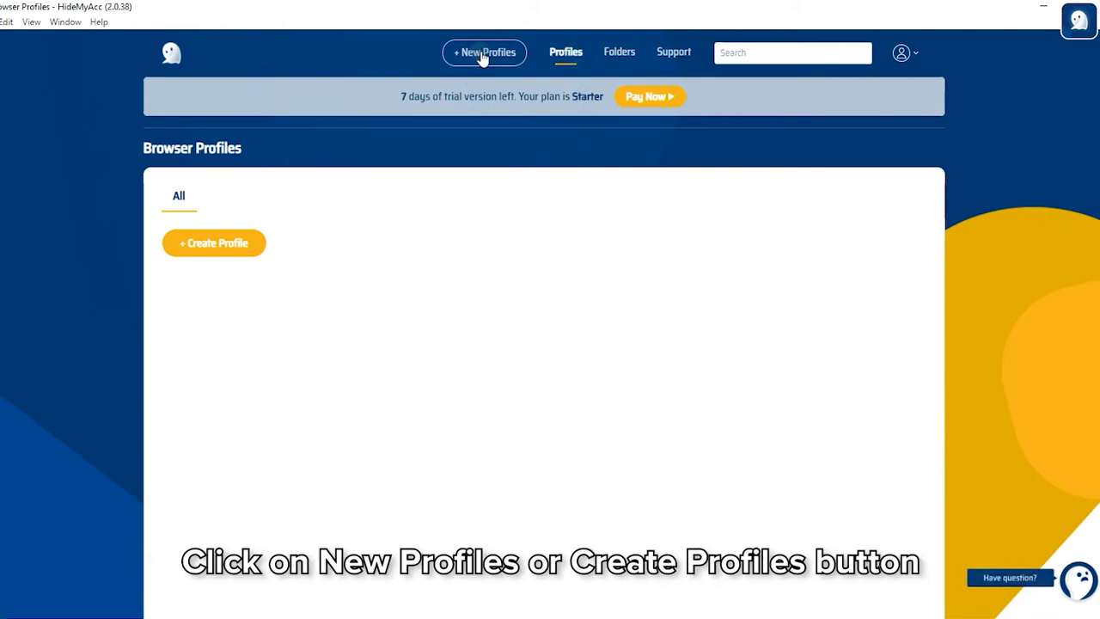
Start a new browser profile named 'Testing Profile 1'.
left_click(484, 52)
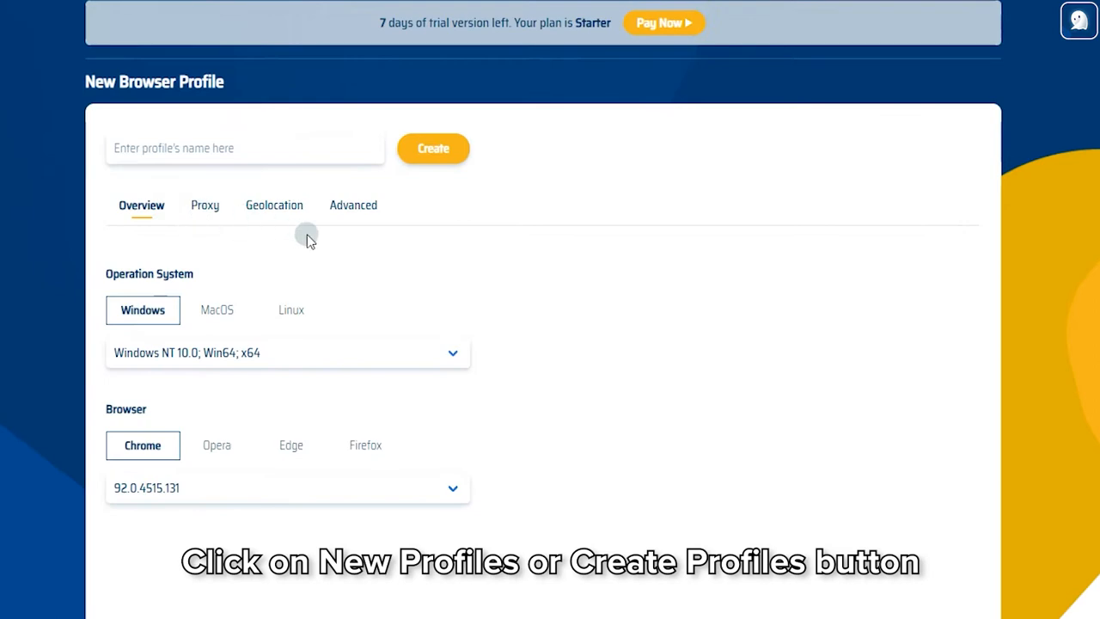
type("Testing P")
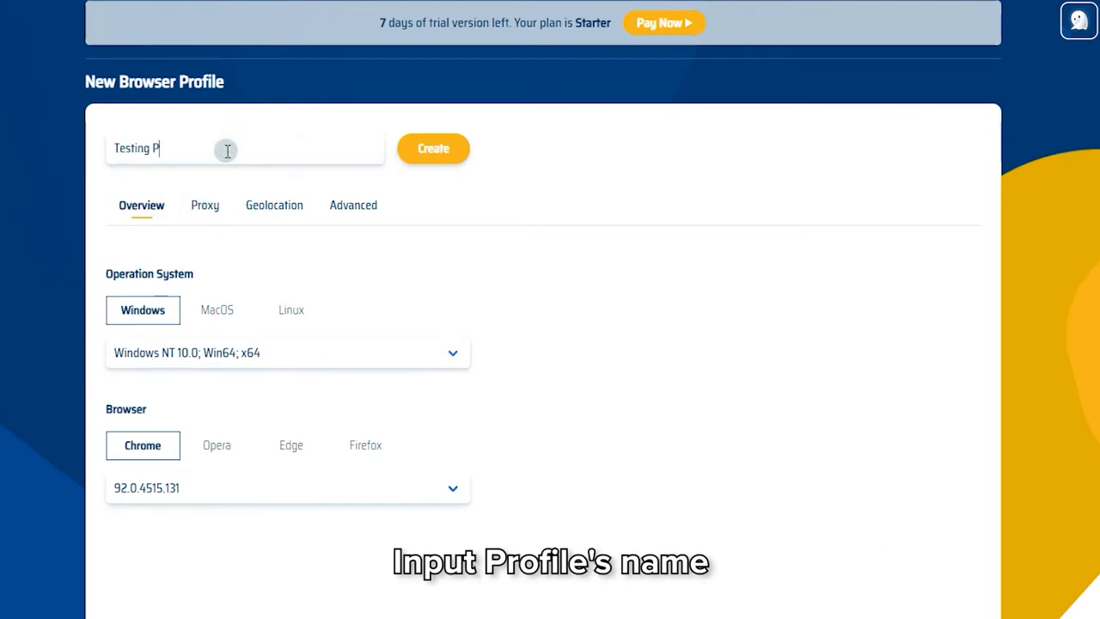
type("rofile 1")
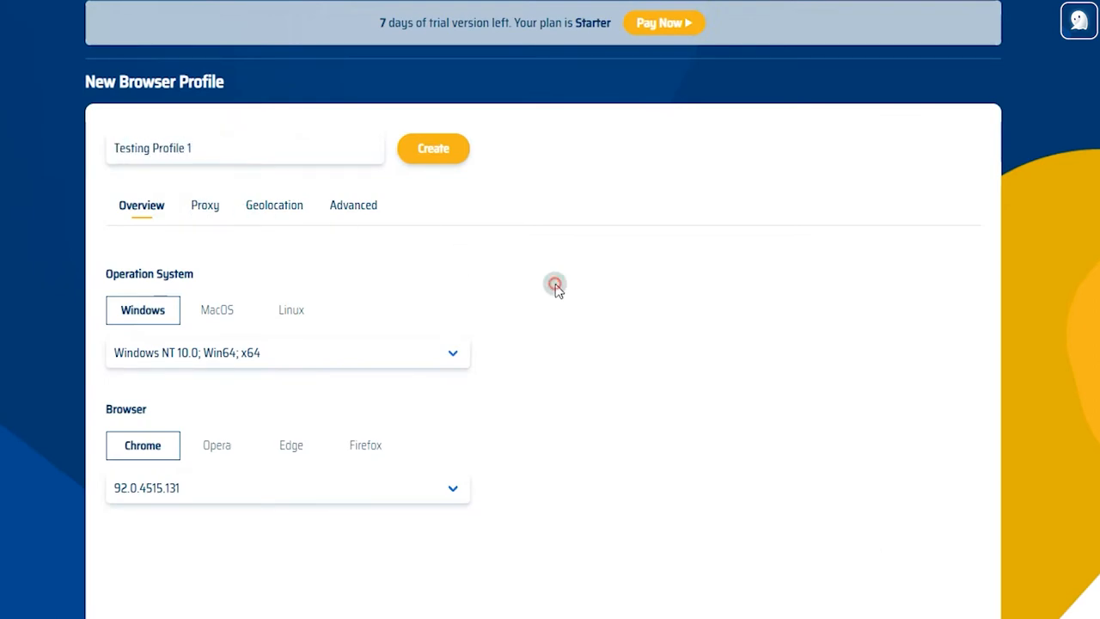
Try the OS choices: Windows NT 10.0 64-bit, then macOS with a chosen version.
left_click(287, 352)
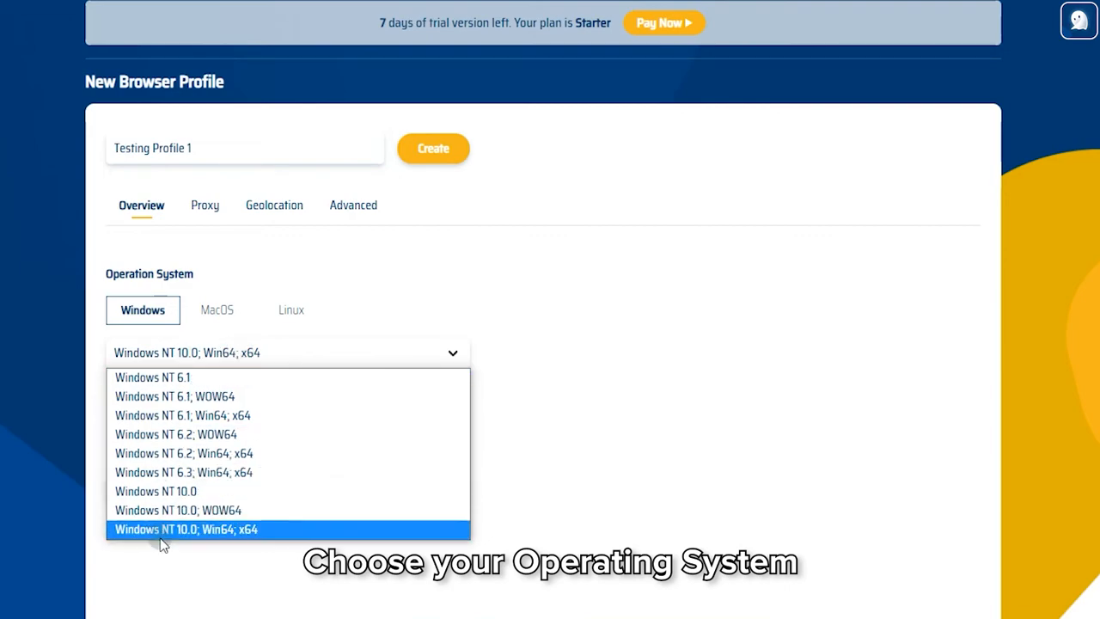
left_click(185, 529)
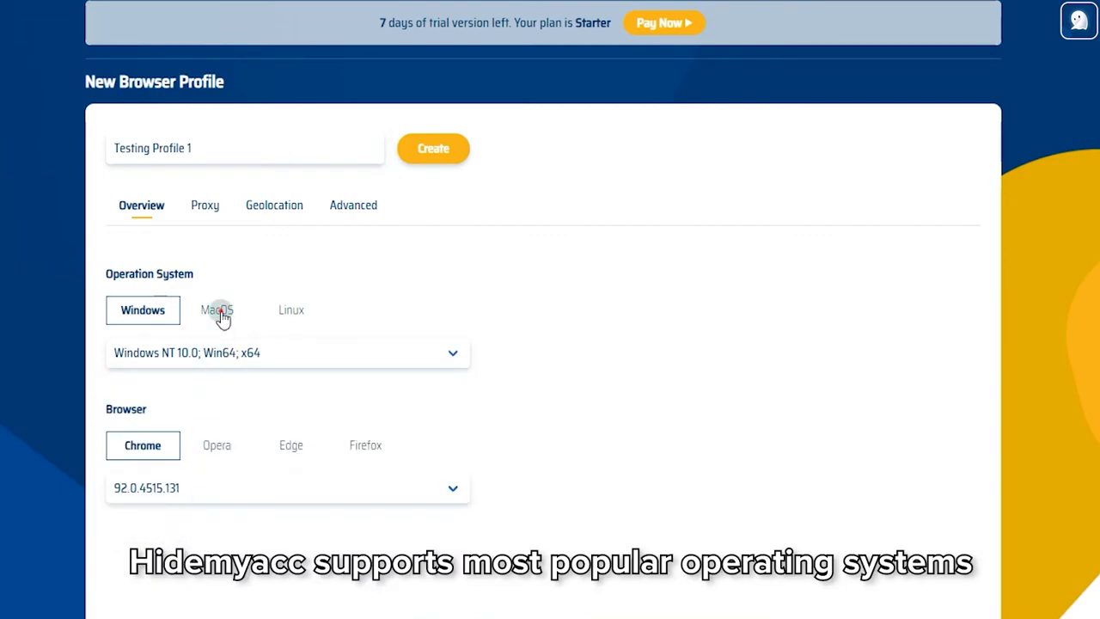
left_click(216, 310)
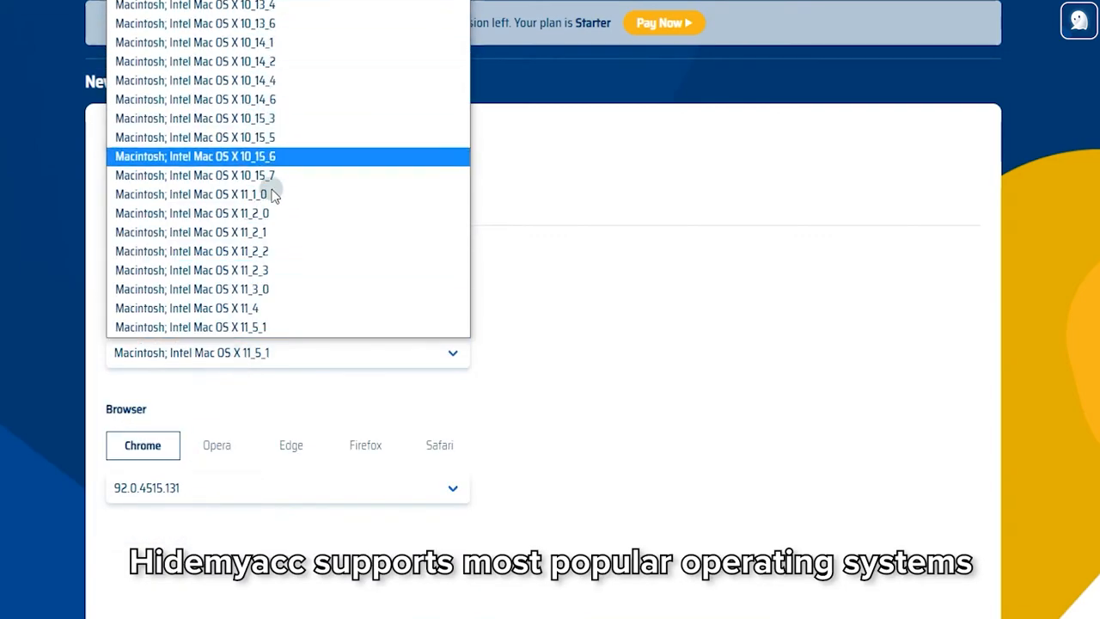
left_click(290, 309)
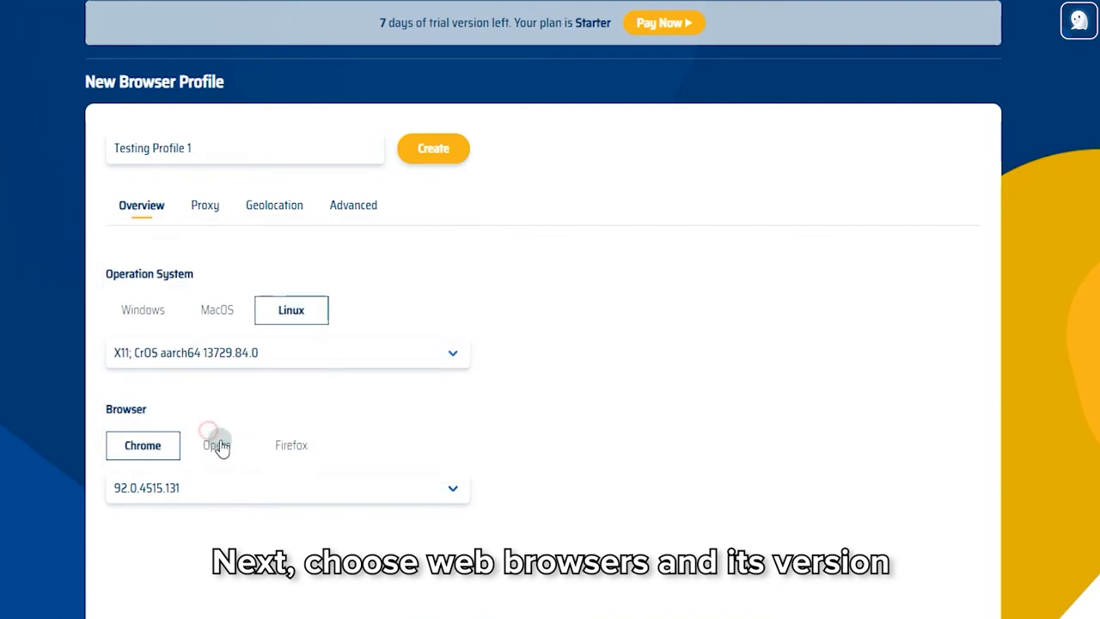
Try Opera with a version, then settle on Firefox 90.0 as the profile's browser.
left_click(217, 443)
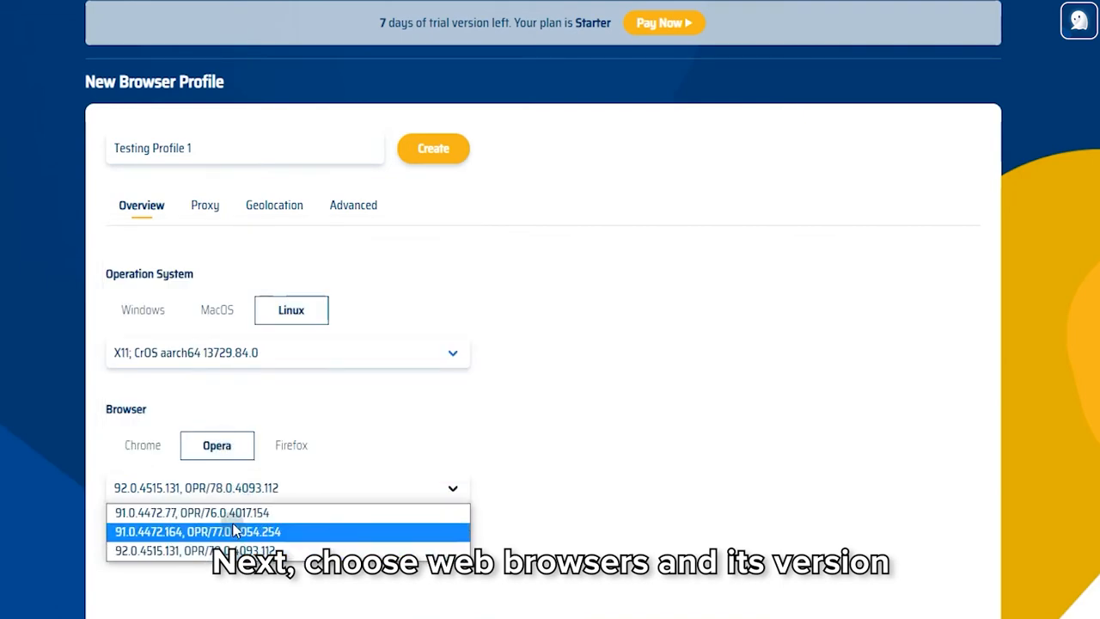
left_click(290, 445)
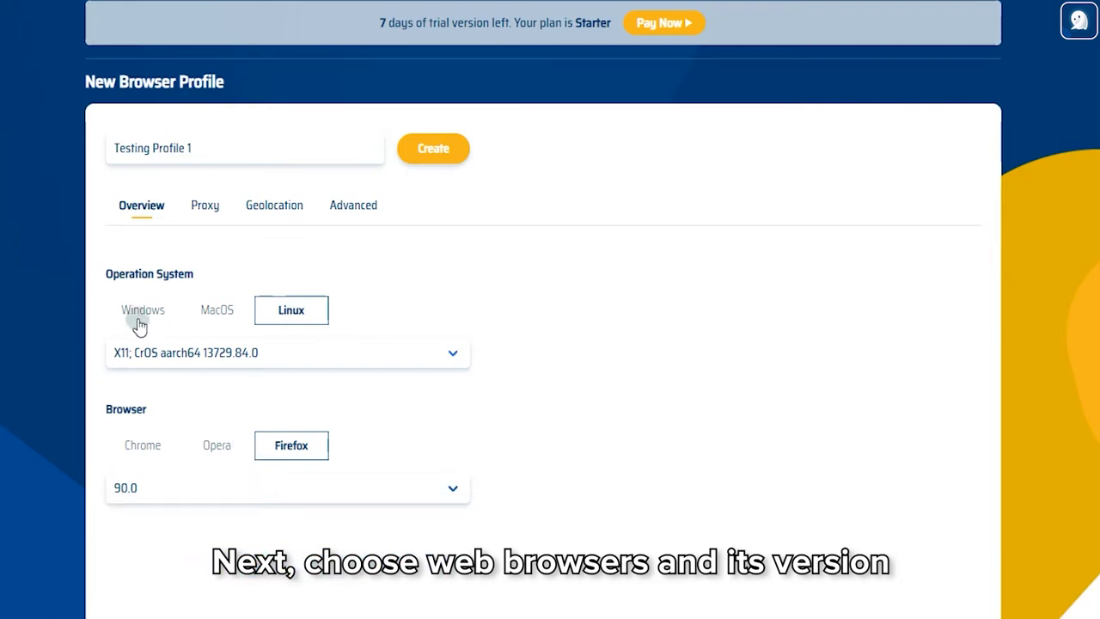
left_click(204, 205)
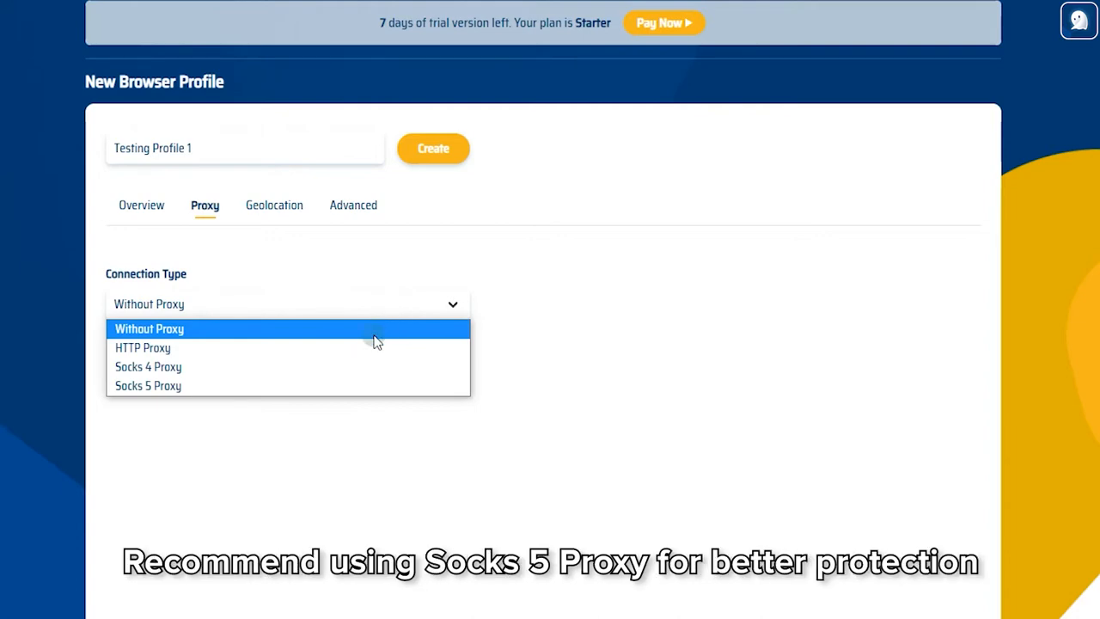
mouse_move(295, 368)
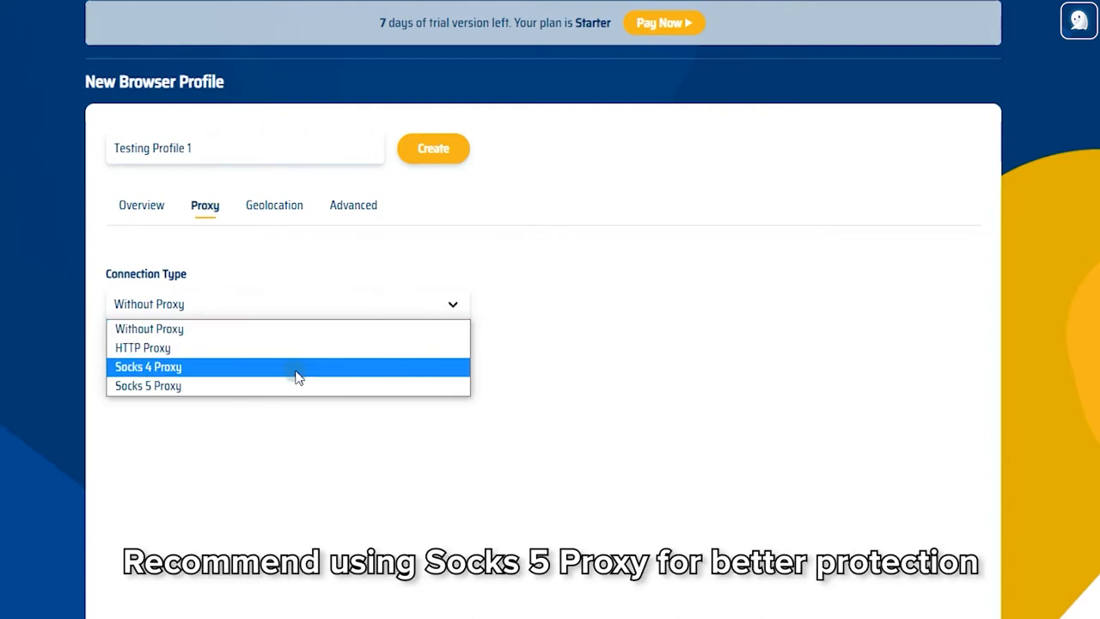
Set a Socks 5 proxy at 127.0.0.1 and run the proxy check on ports 5000 and 5001.
left_click(148, 385)
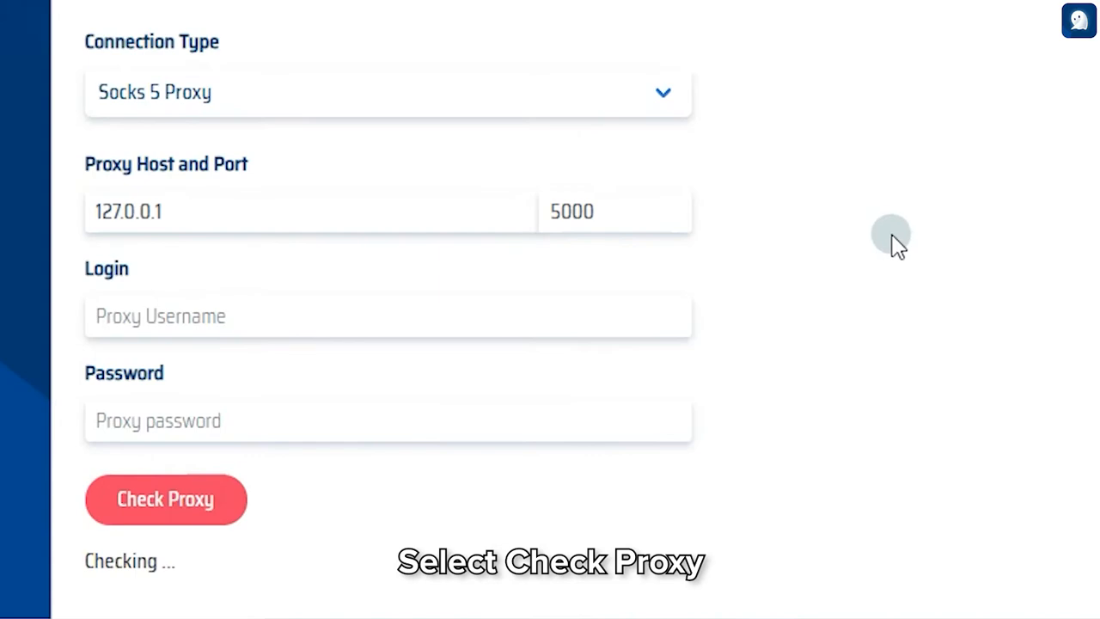
left_click(165, 499)
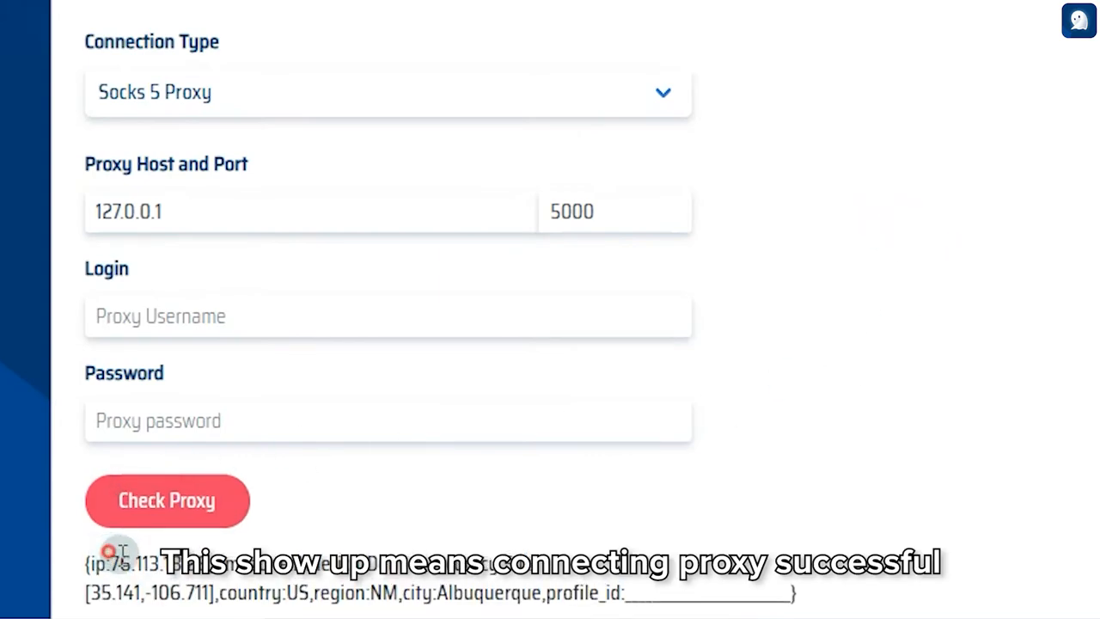
left_click(670, 205)
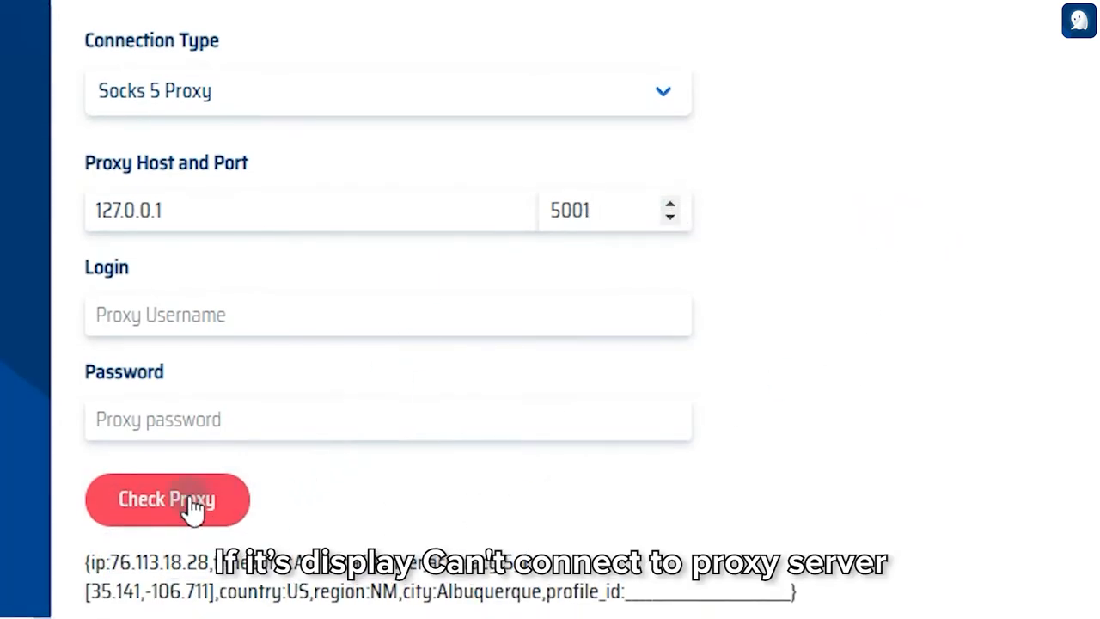
left_click(167, 498)
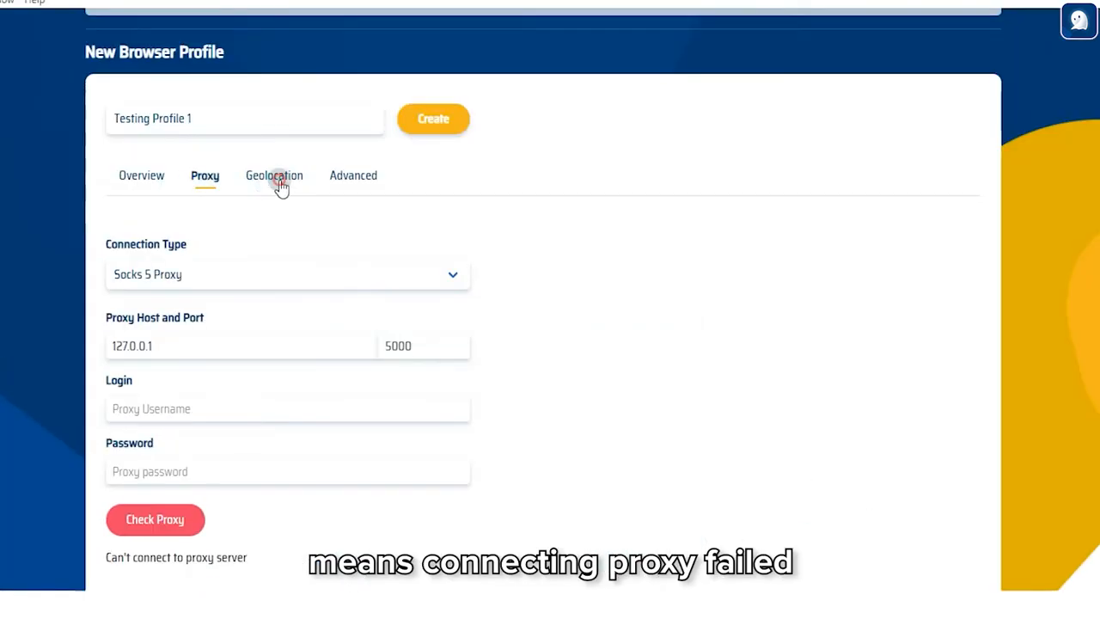
Allow geolocation filled from the external IP, then move to the Advanced settings.
left_click(275, 176)
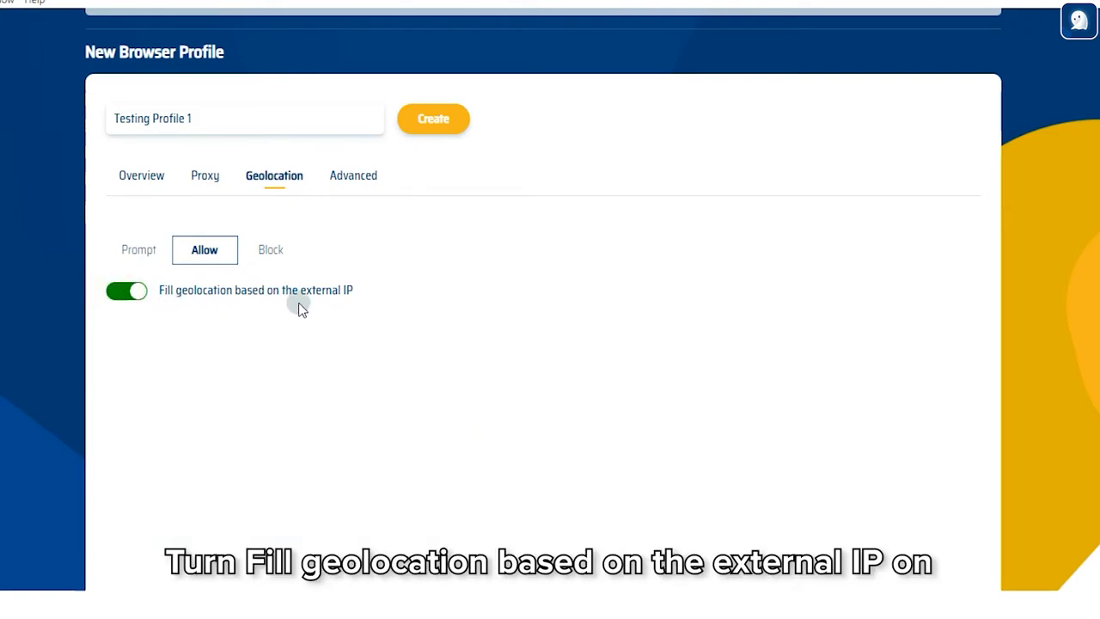
mouse_move(313, 320)
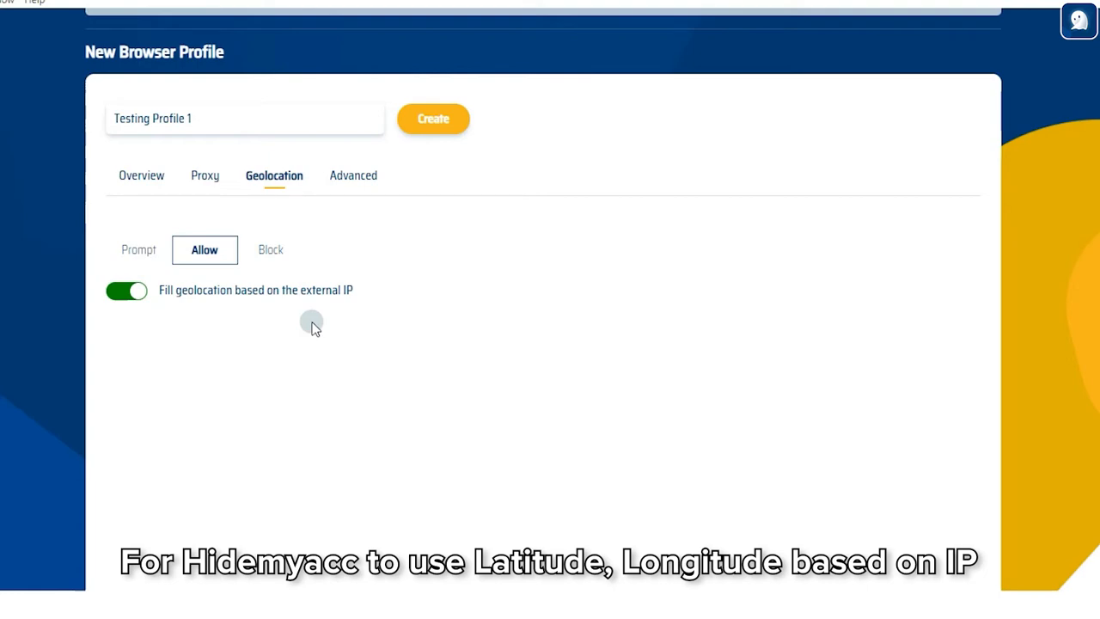
left_click(352, 175)
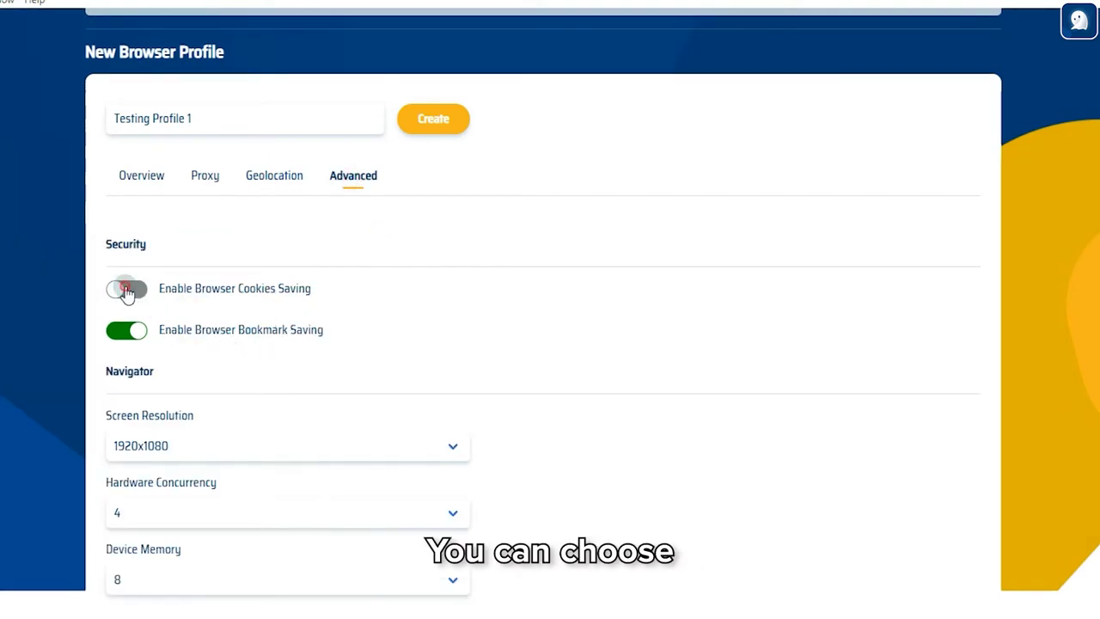
Enable cookie saving, set hardware concurrency 8, and toggle media device masking / YouTube ad skip.
left_click(127, 289)
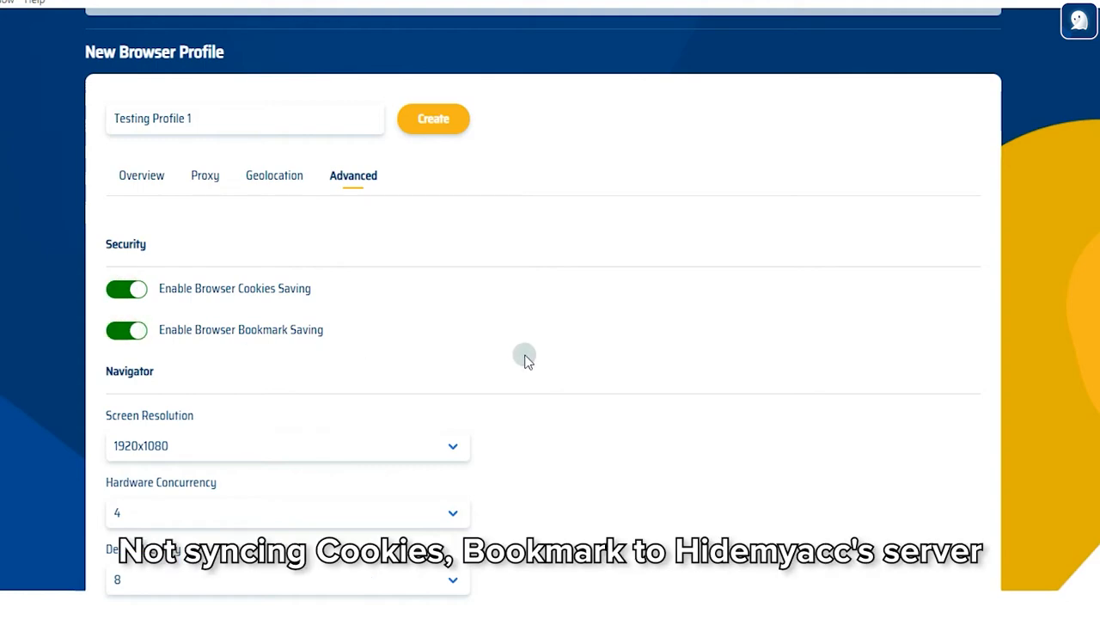
mouse_move(516, 350)
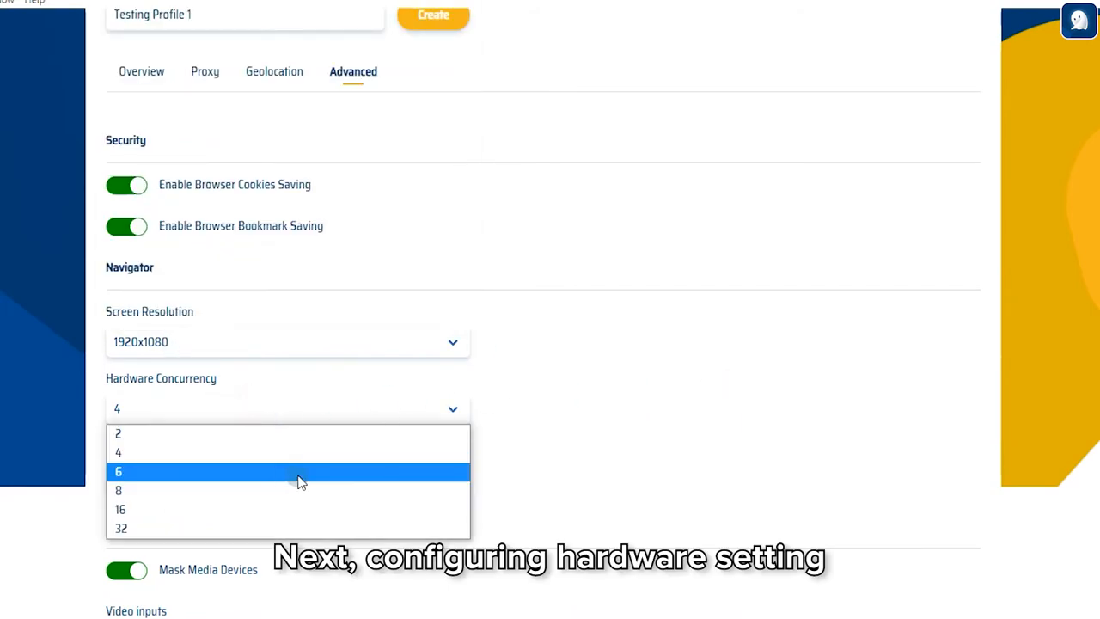
left_click(116, 489)
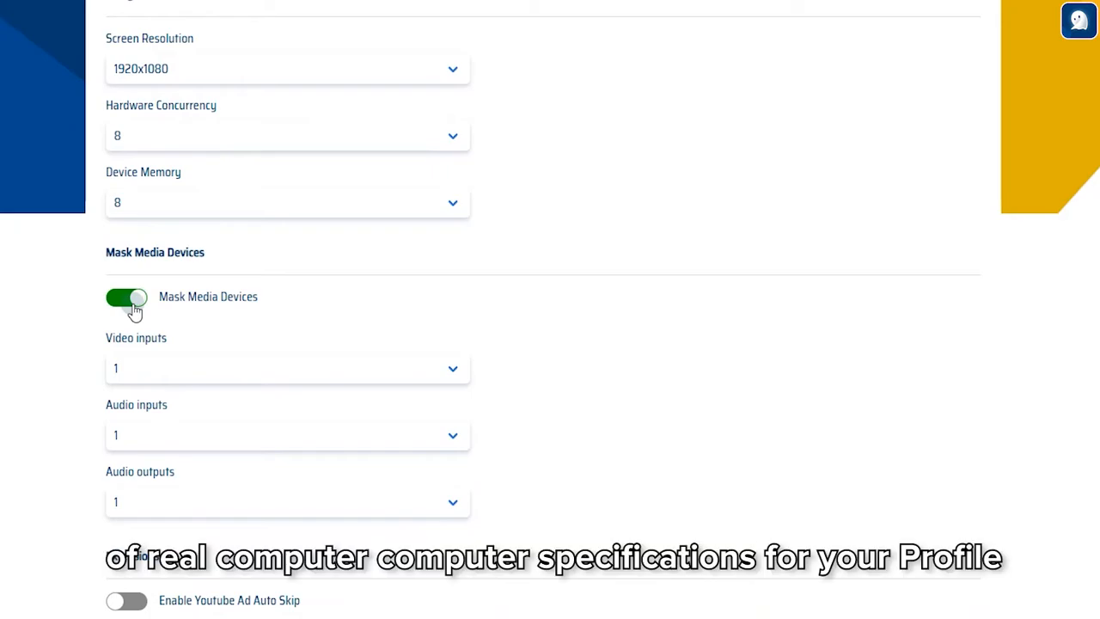
left_click(127, 296)
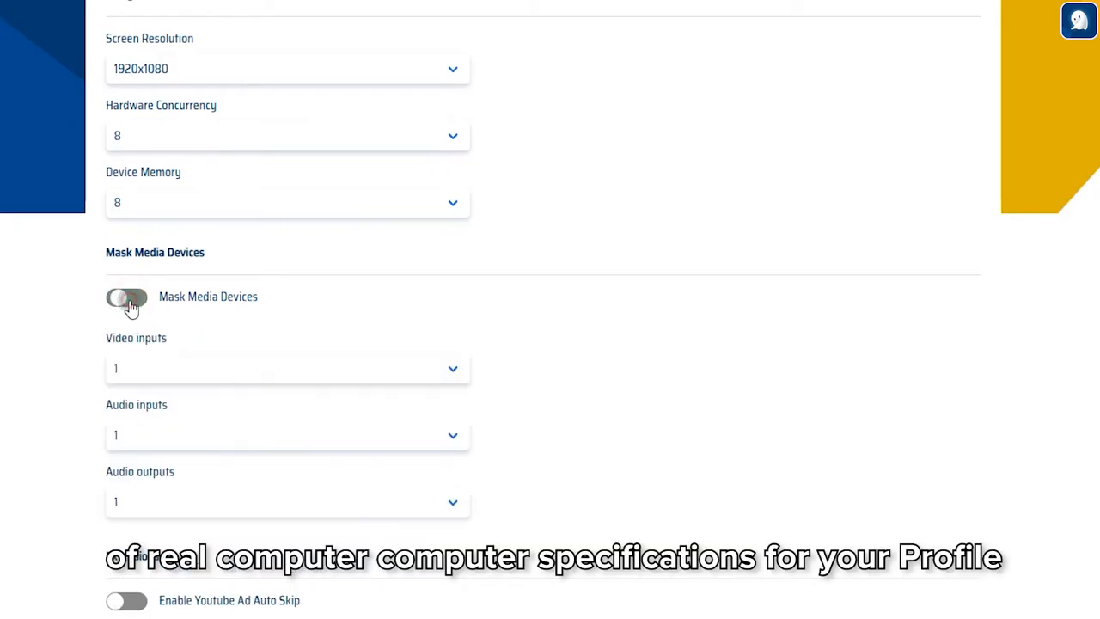
left_click(127, 295)
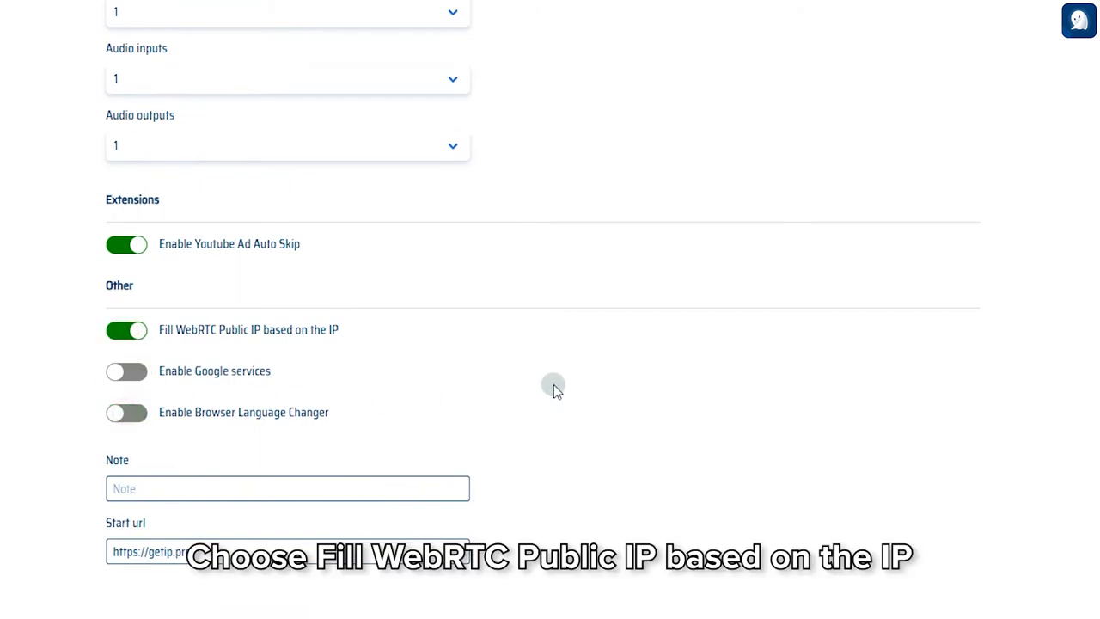
mouse_move(593, 423)
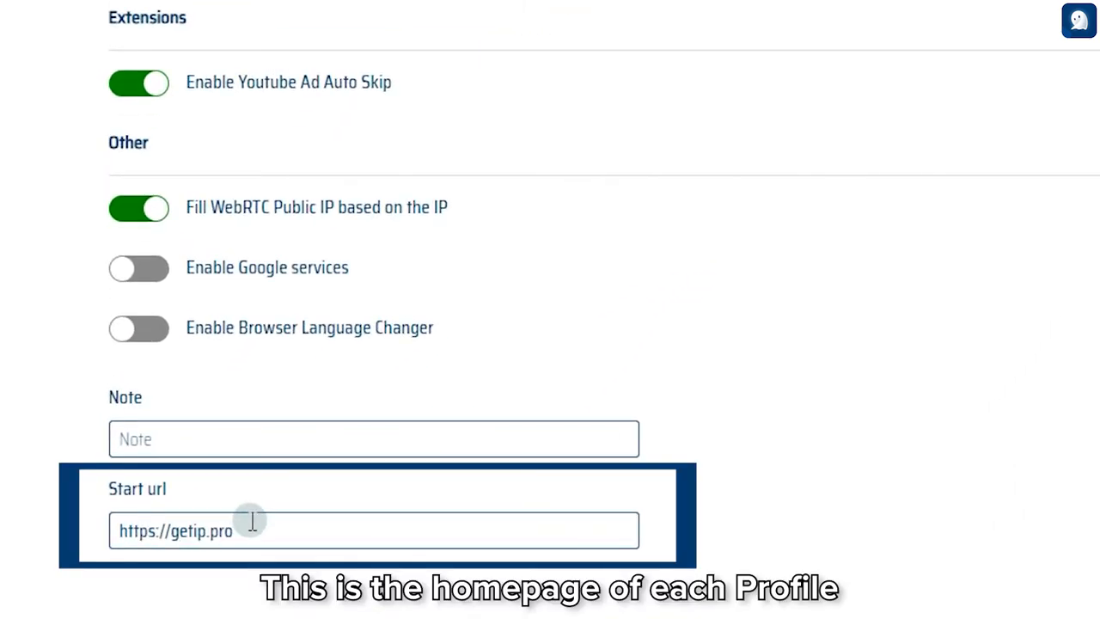
mouse_move(275, 534)
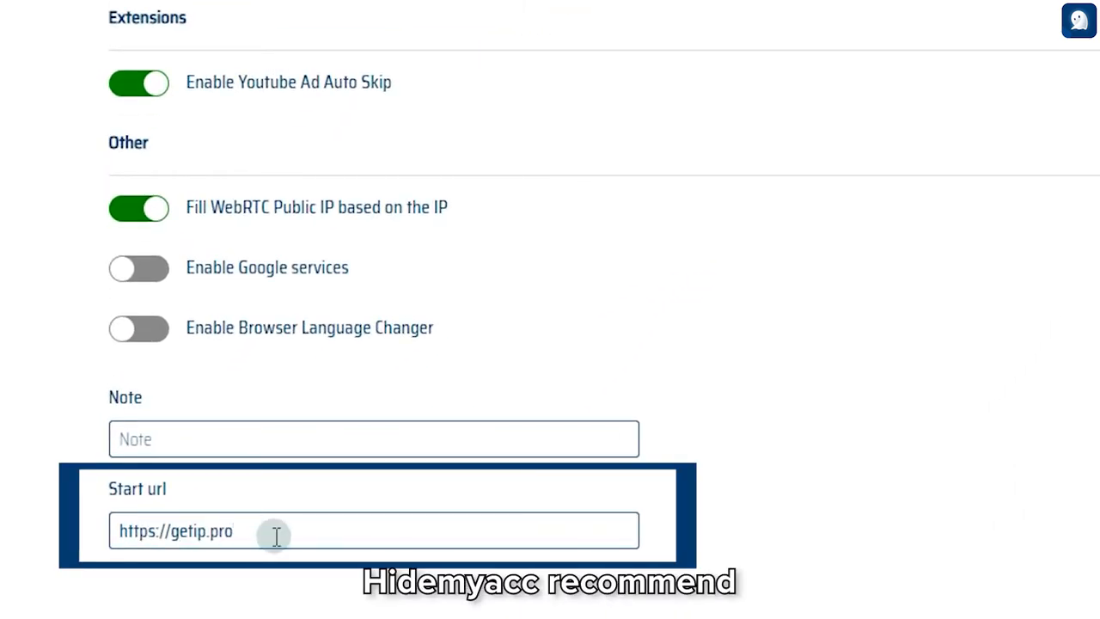
mouse_move(849, 447)
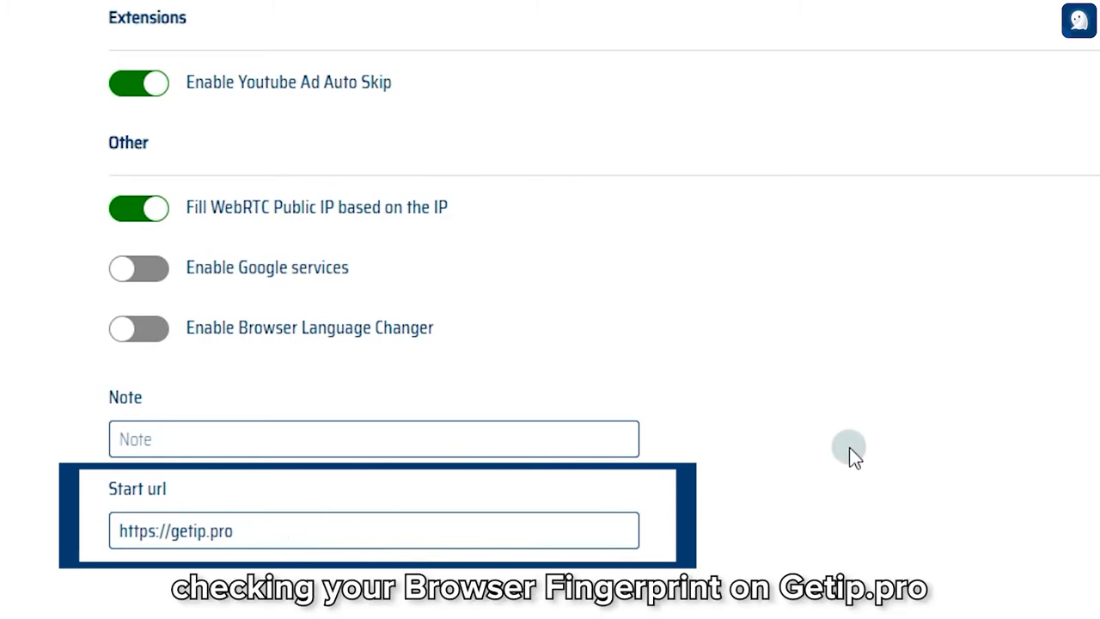
mouse_move(873, 455)
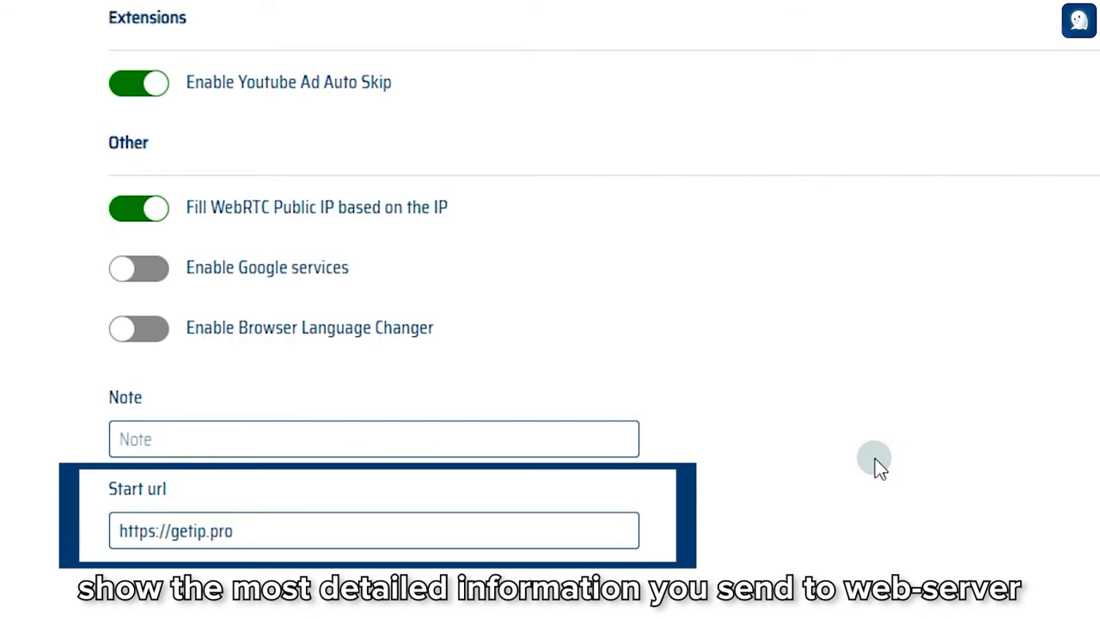
scroll("up", 3)
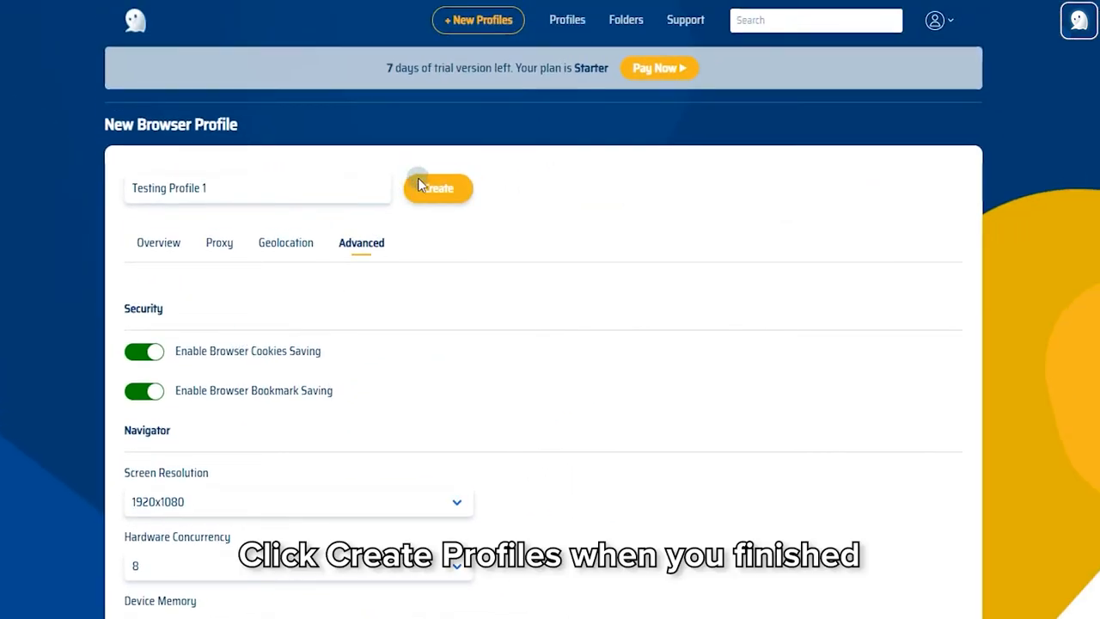
left_click(437, 187)
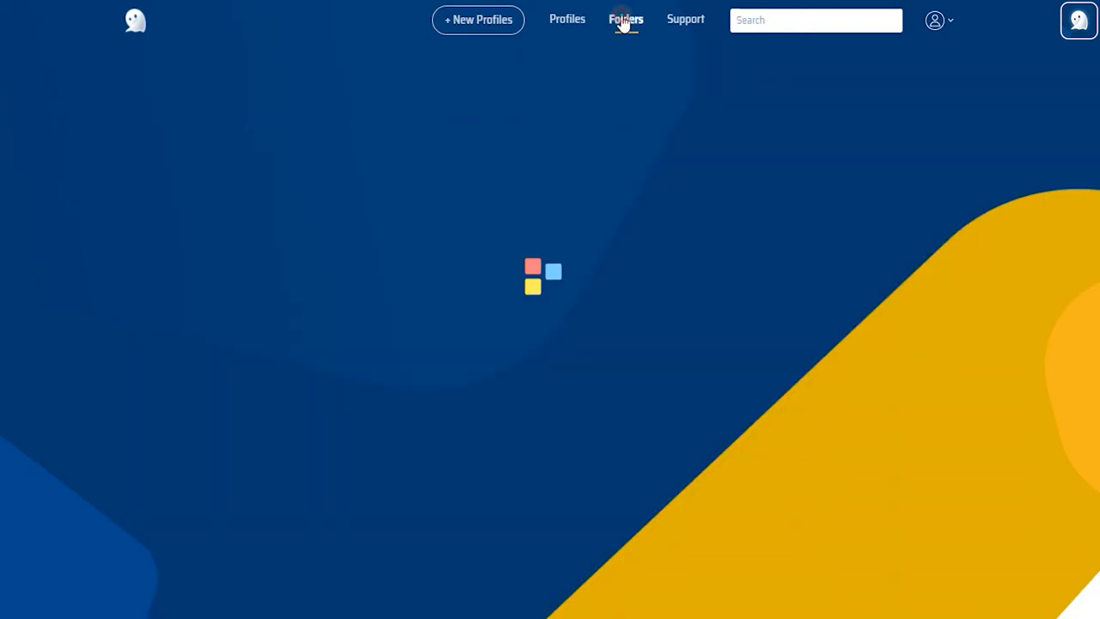
Create folders 'Testing Folder 1' and 'Testing Folder 2', then go back to Profiles.
left_click(625, 18)
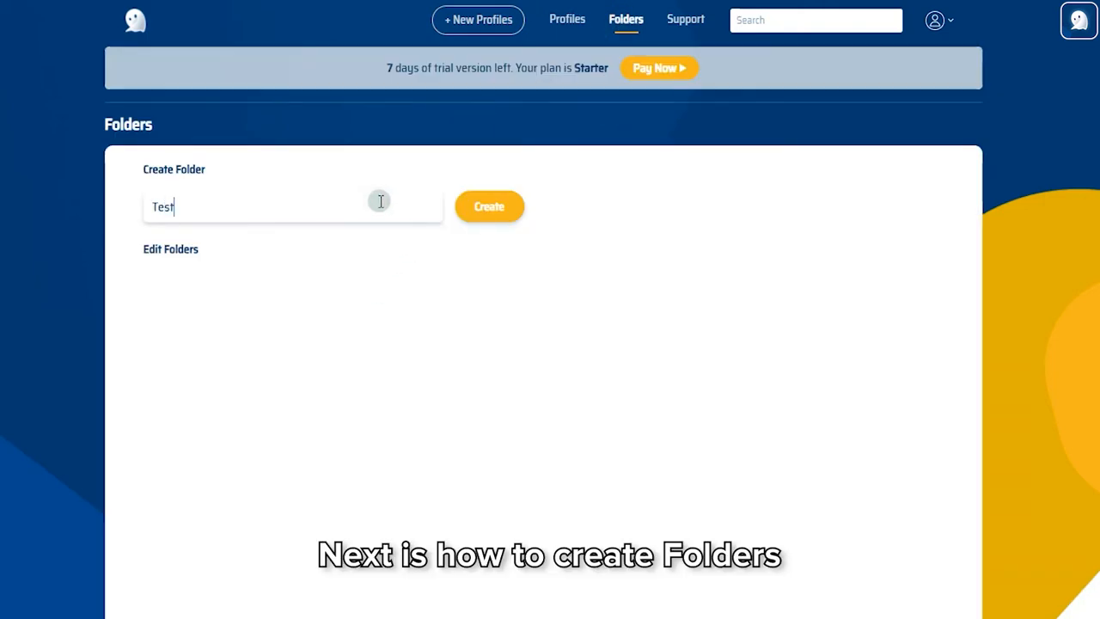
type("ing Fold")
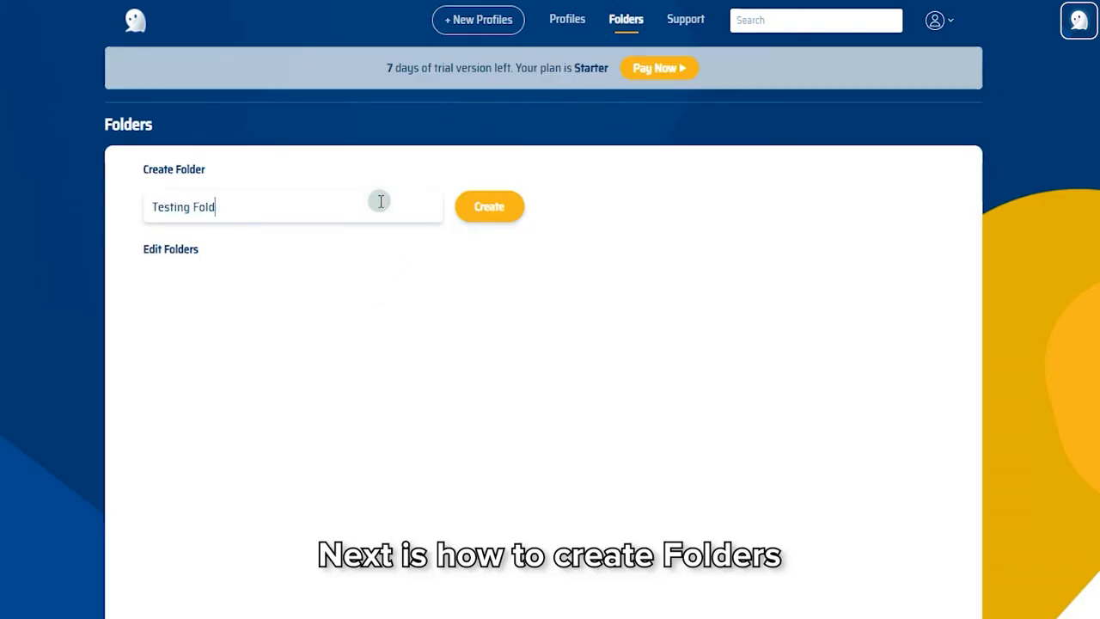
left_click(488, 207)
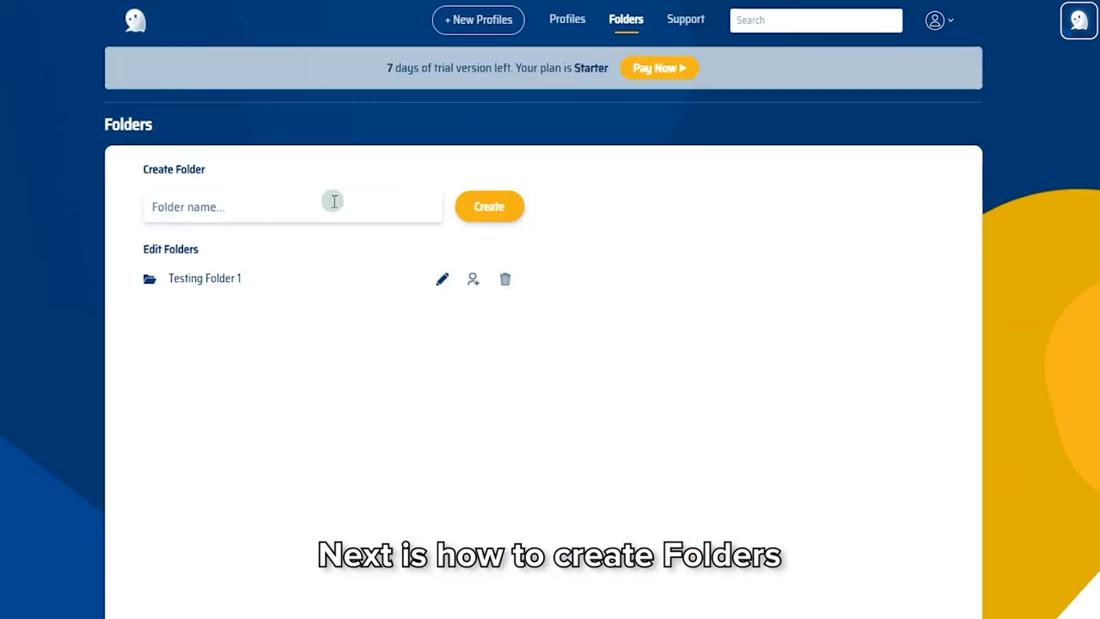
type("Testing Folder 2")
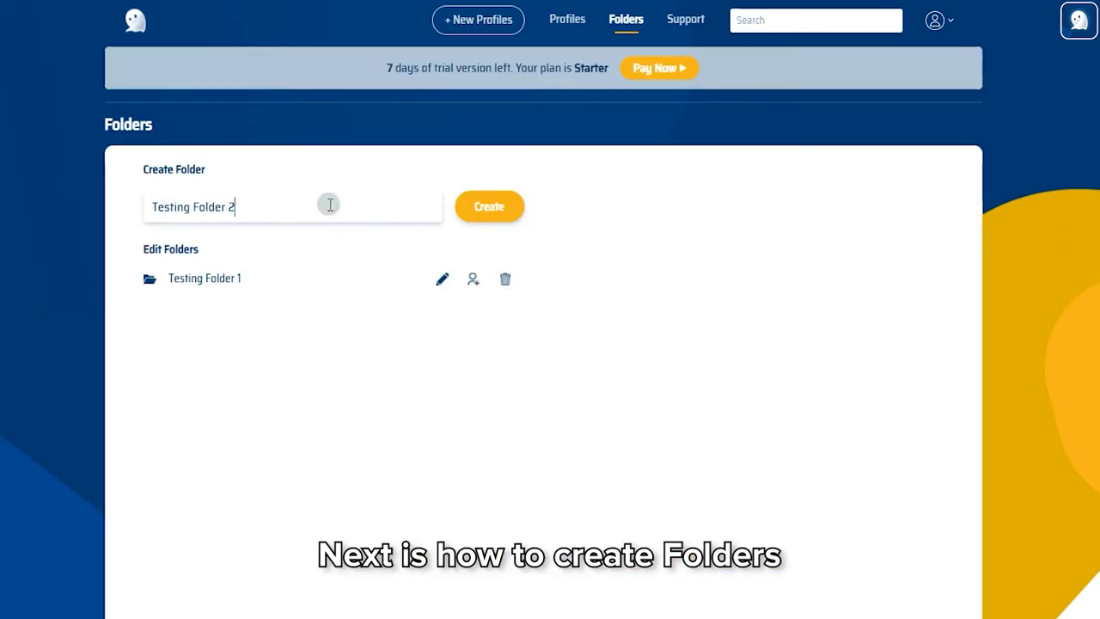
left_click(488, 206)
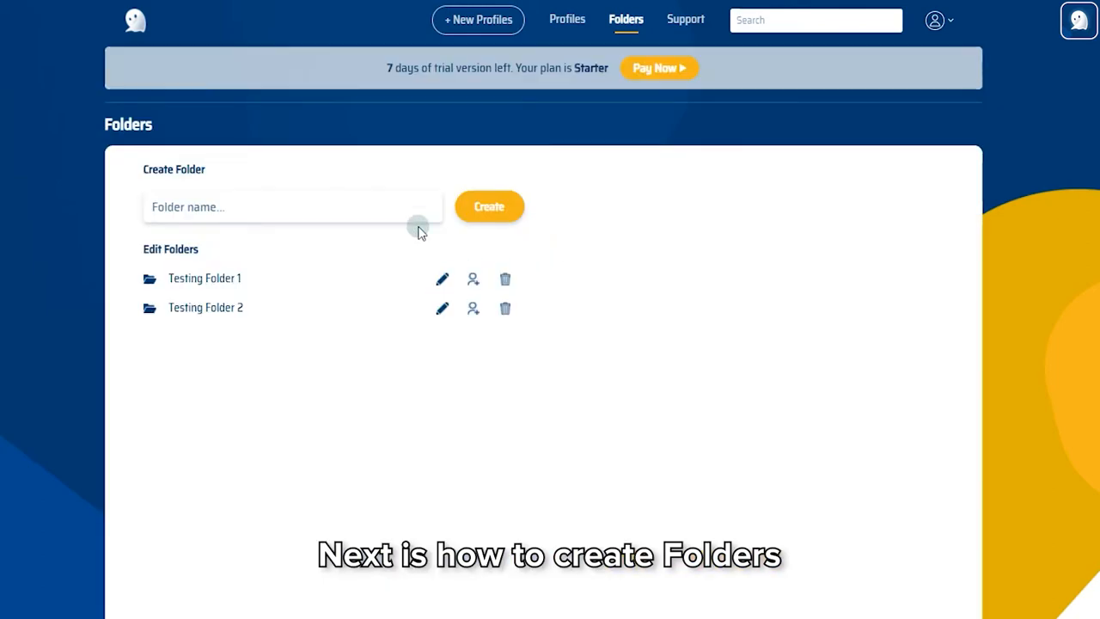
left_click(567, 19)
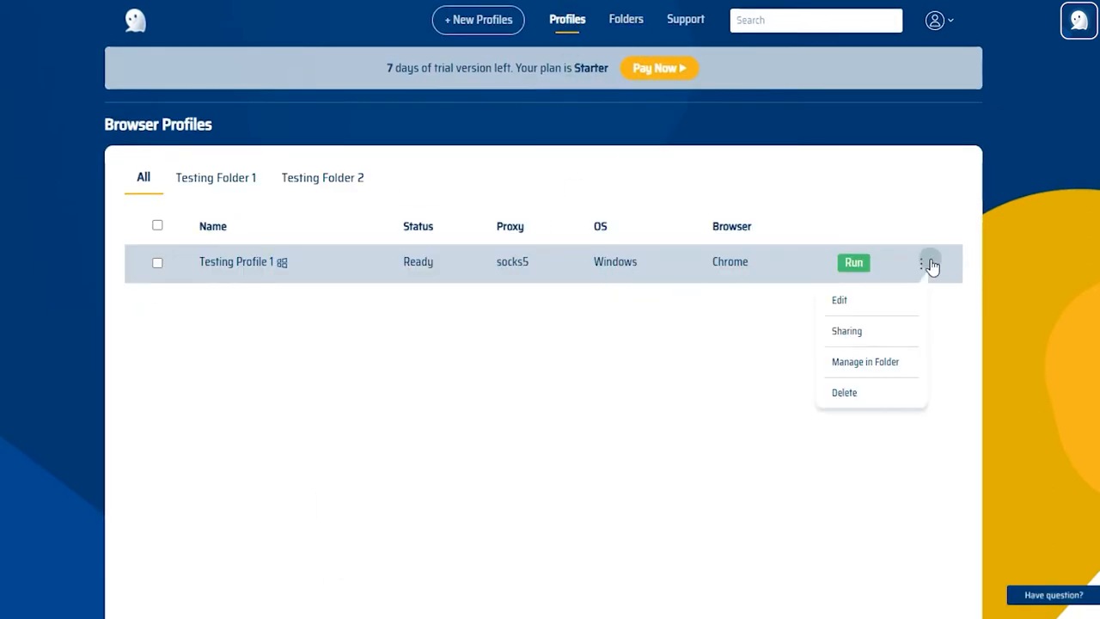
View and close the sharing settings for Testing Profile 1.
left_click(845, 330)
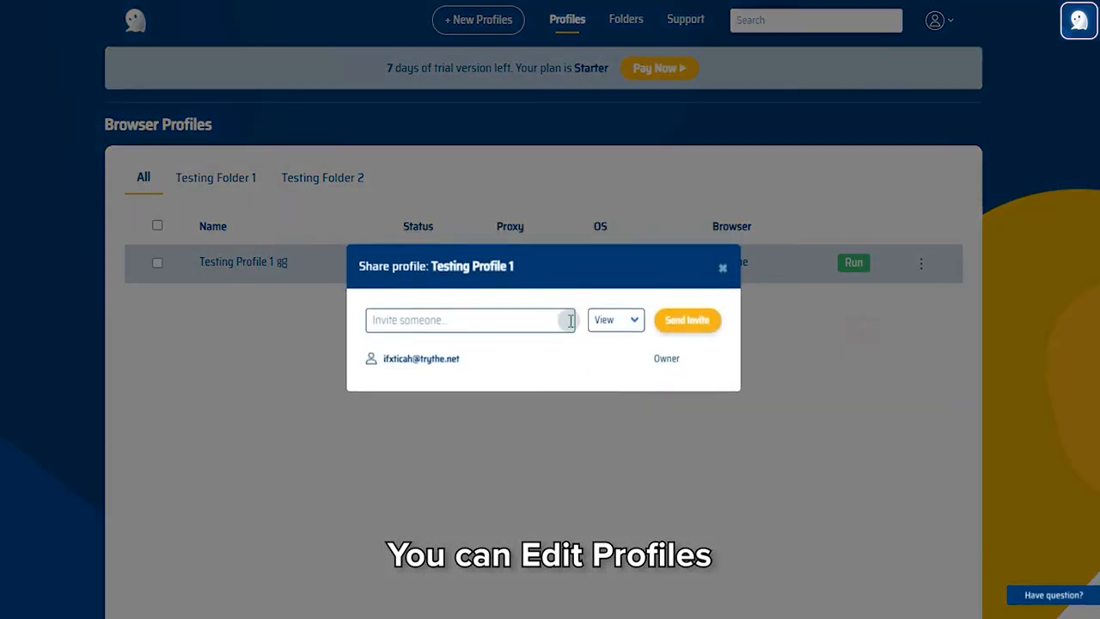
left_click(615, 320)
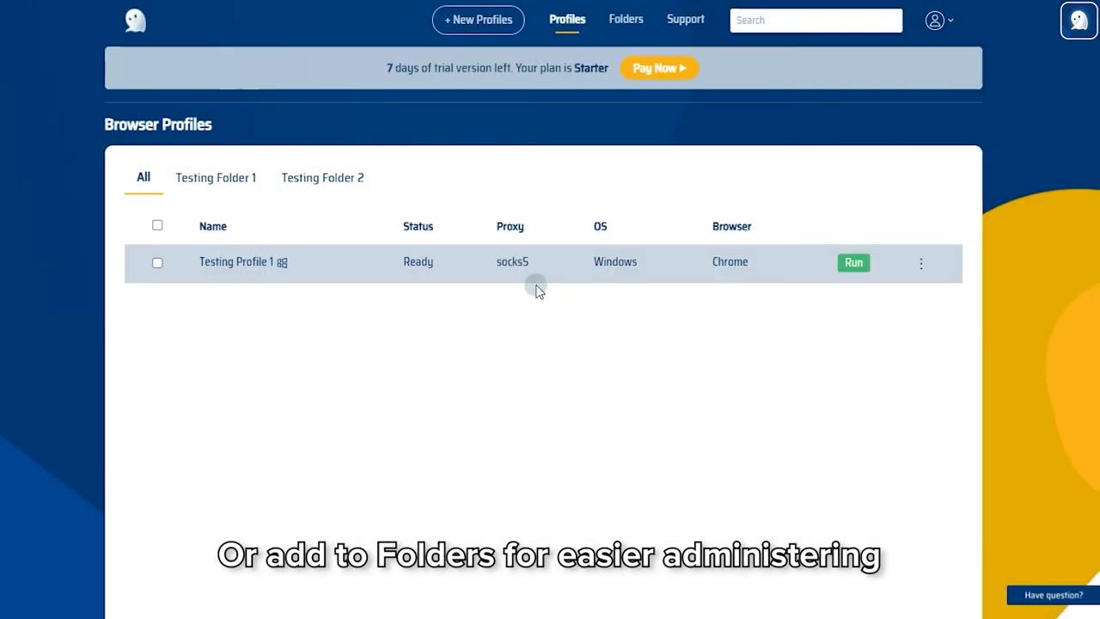
Confirm Testing Profile 1 appears under both folders and All, then bring up its actions menu.
left_click(323, 177)
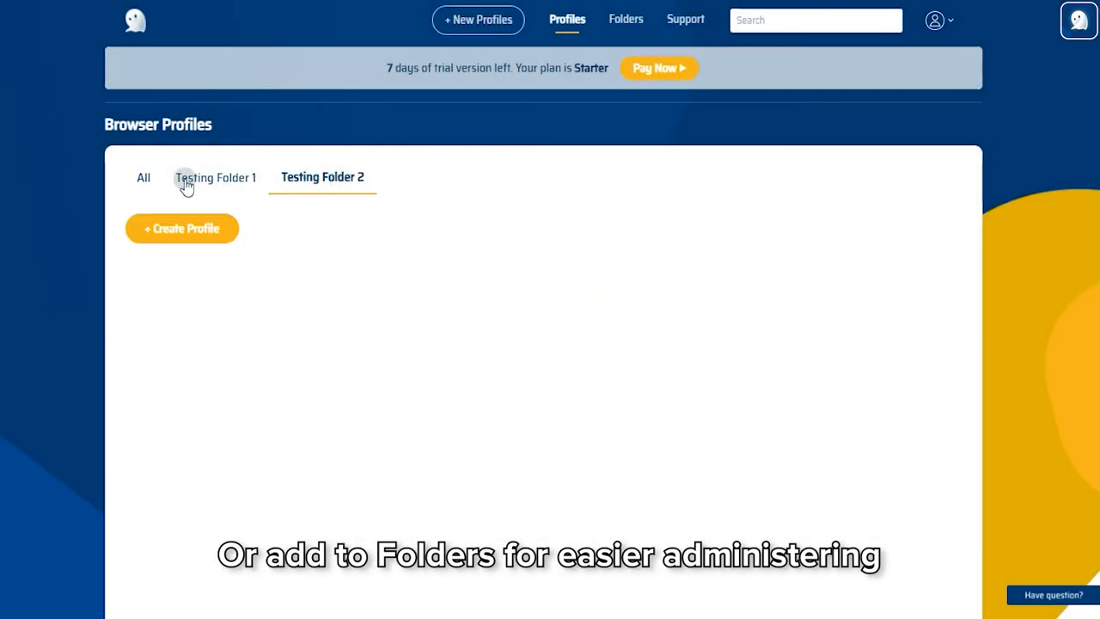
left_click(215, 177)
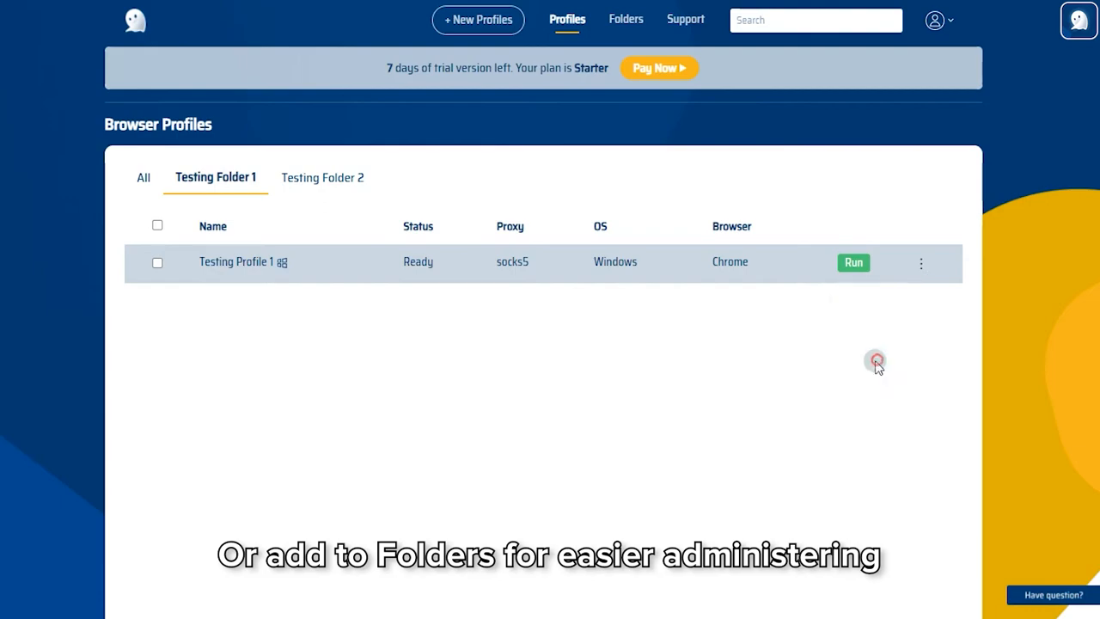
left_click(323, 177)
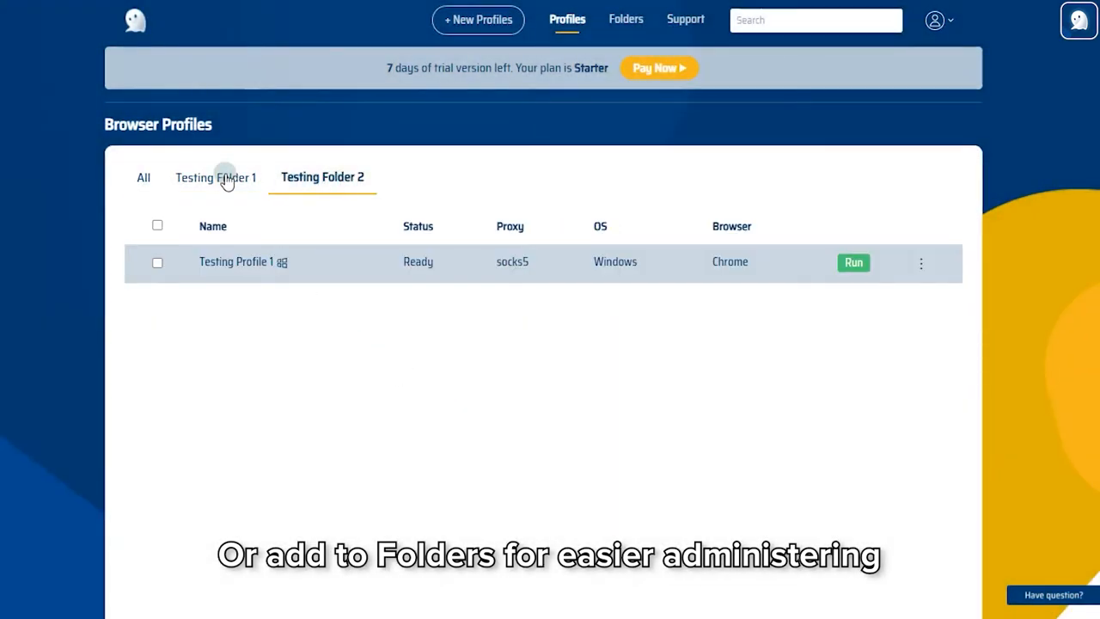
left_click(145, 177)
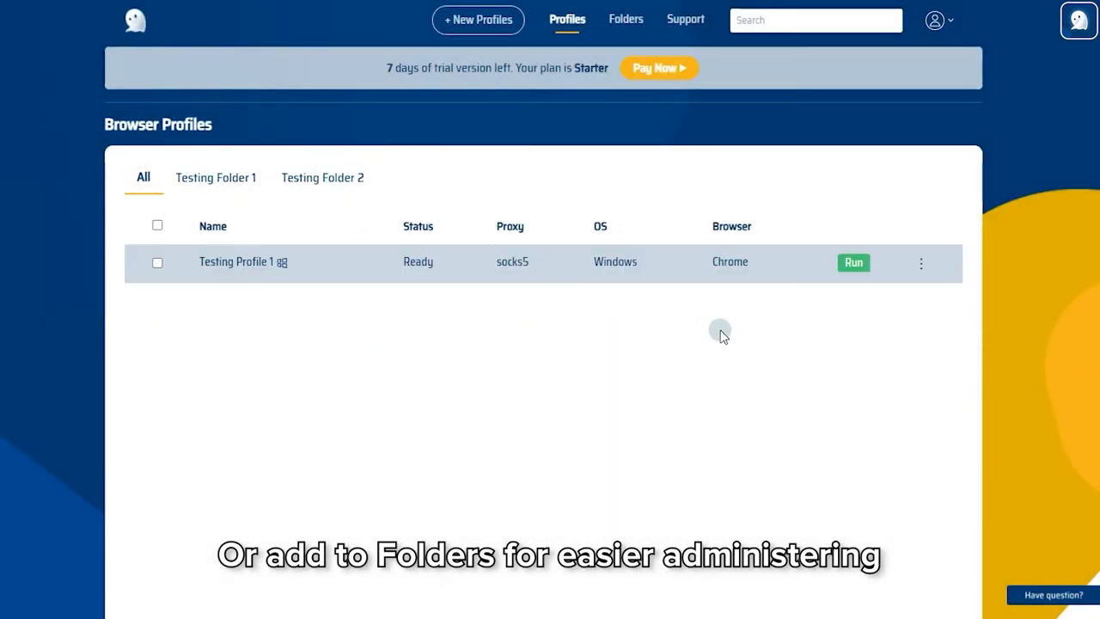
left_click(921, 263)
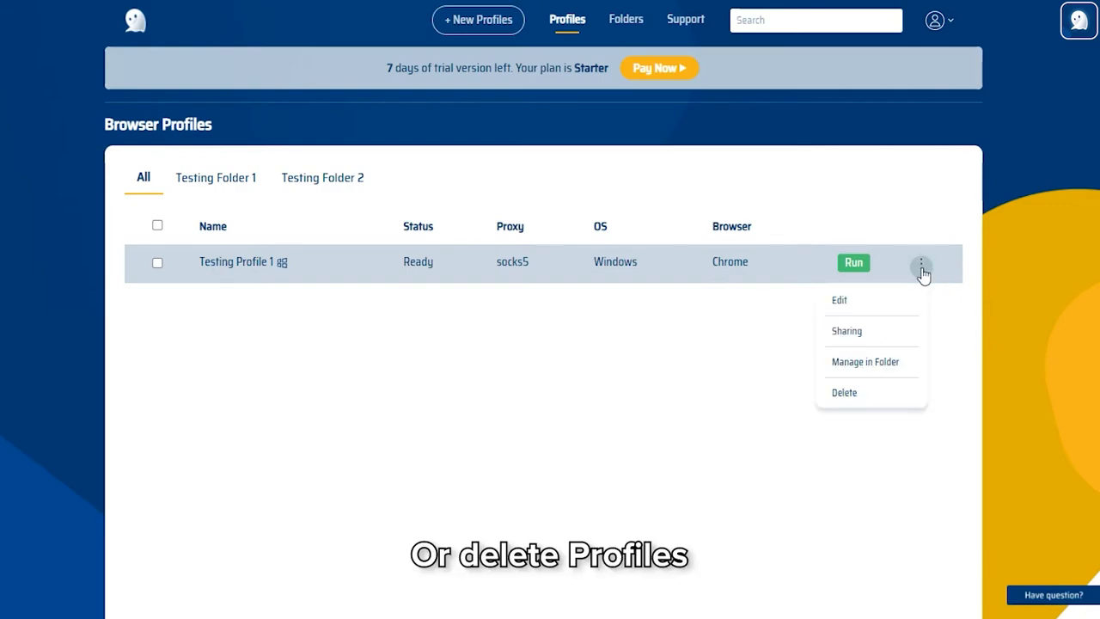
Edit Testing Profile 1, confirm its proxy resolves to a US IP in Albuquerque, and update it.
left_click(838, 299)
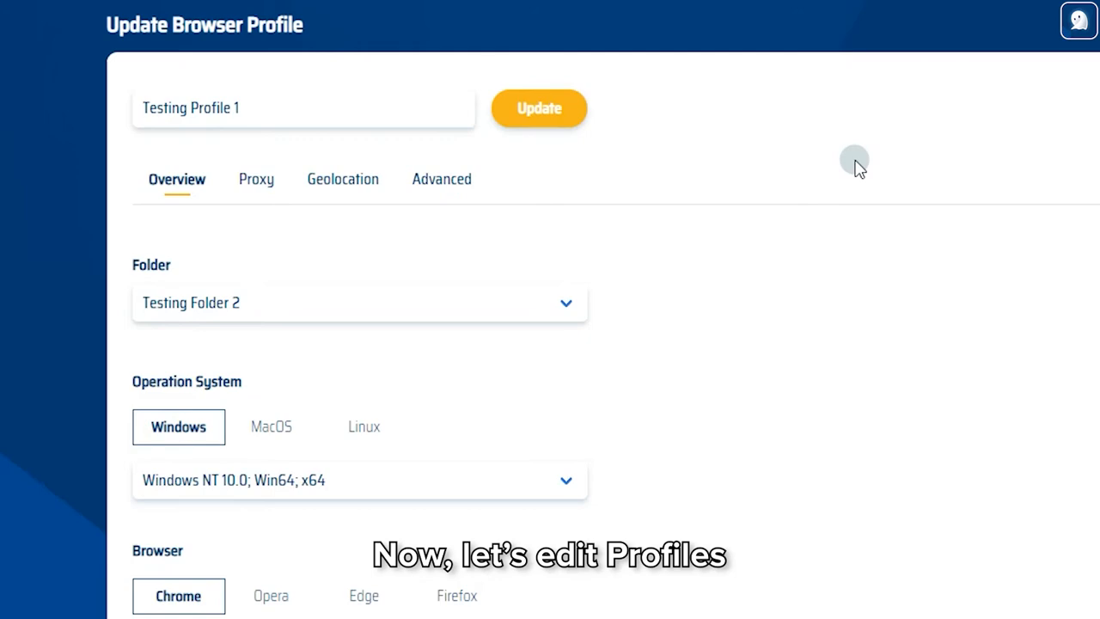
scroll("down", 3)
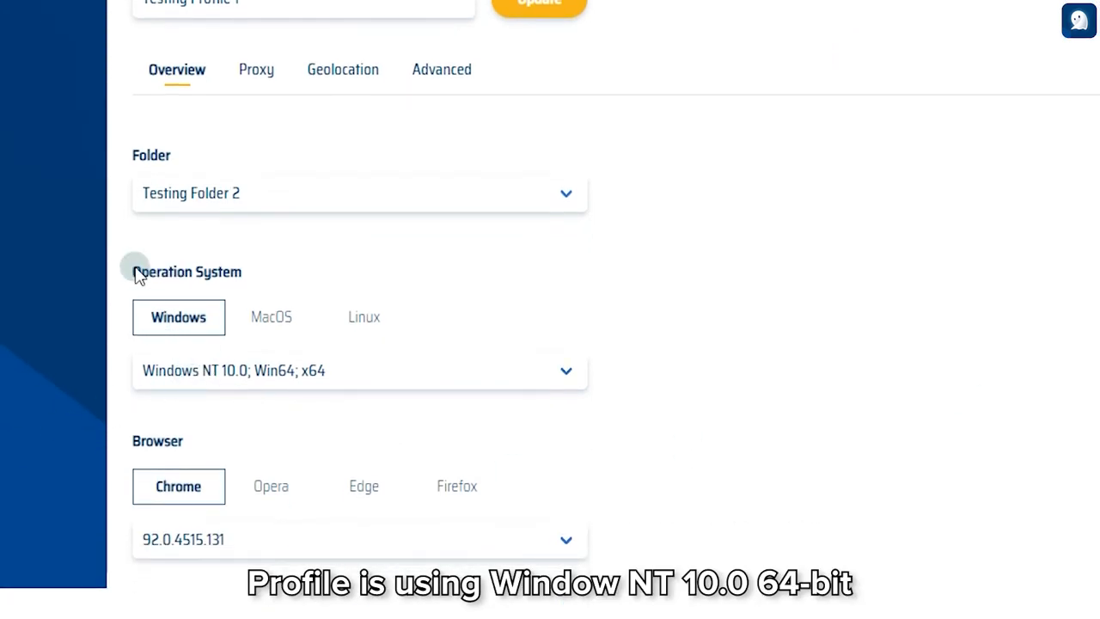
mouse_move(189, 402)
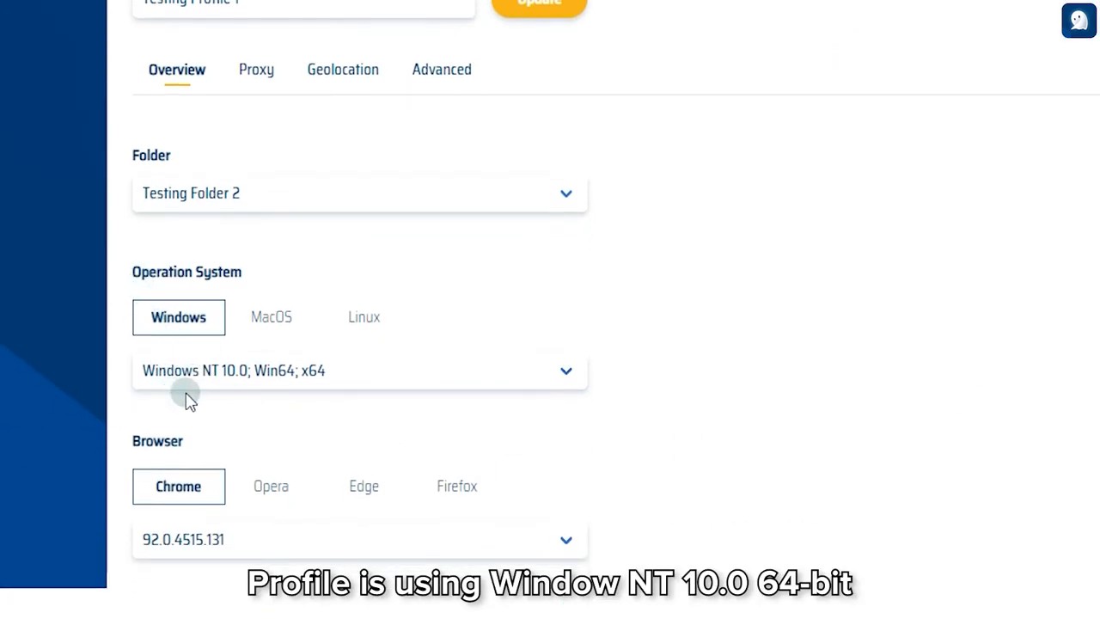
mouse_move(301, 397)
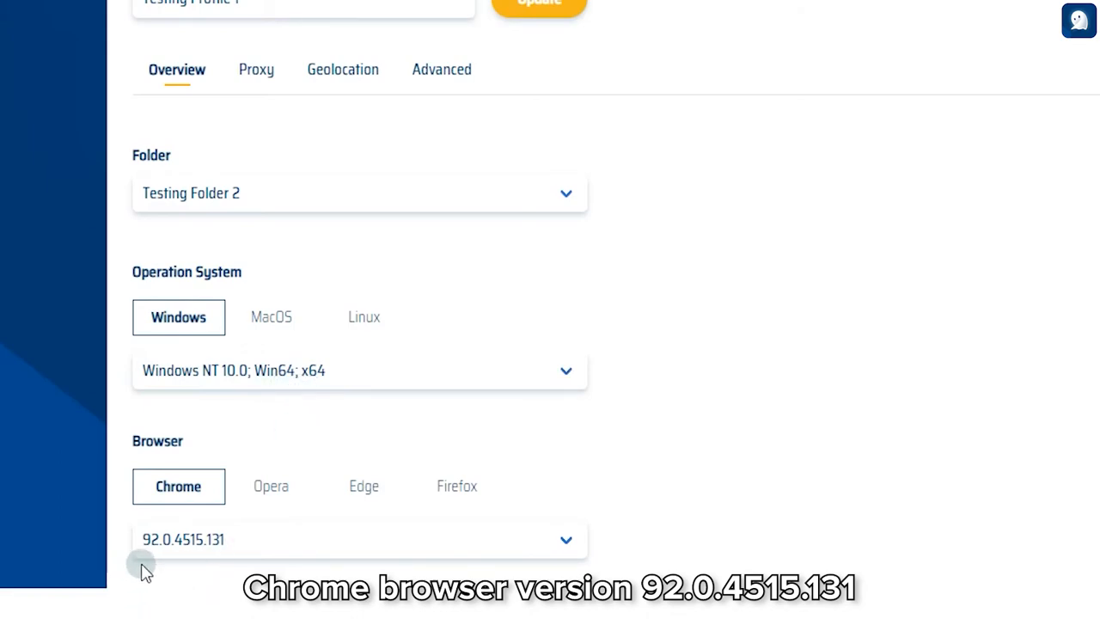
scroll("up", 3)
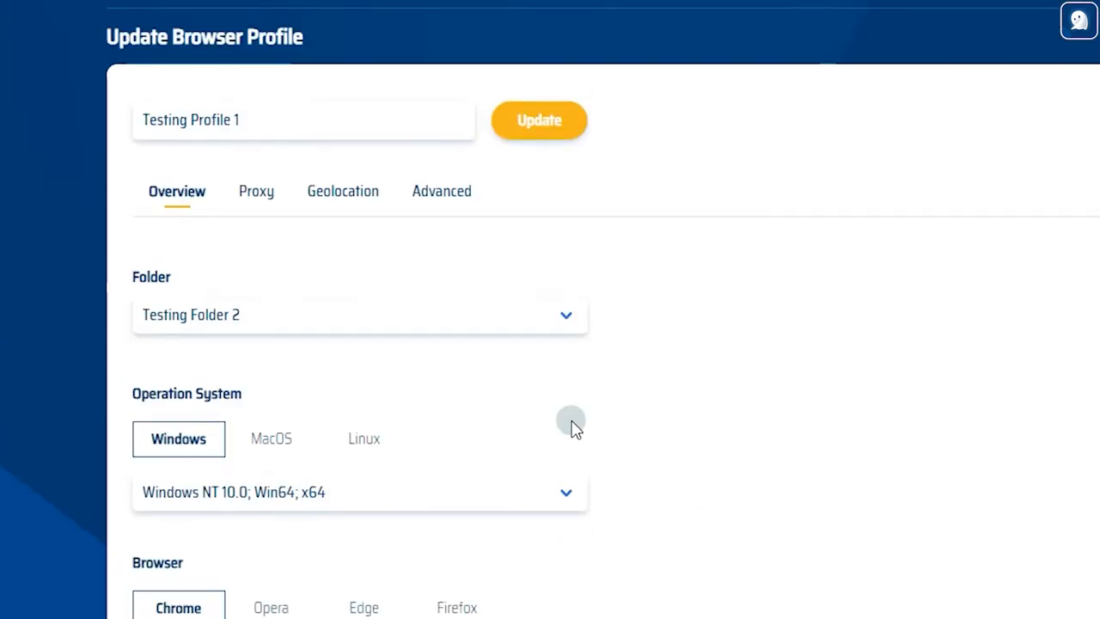
left_click(256, 191)
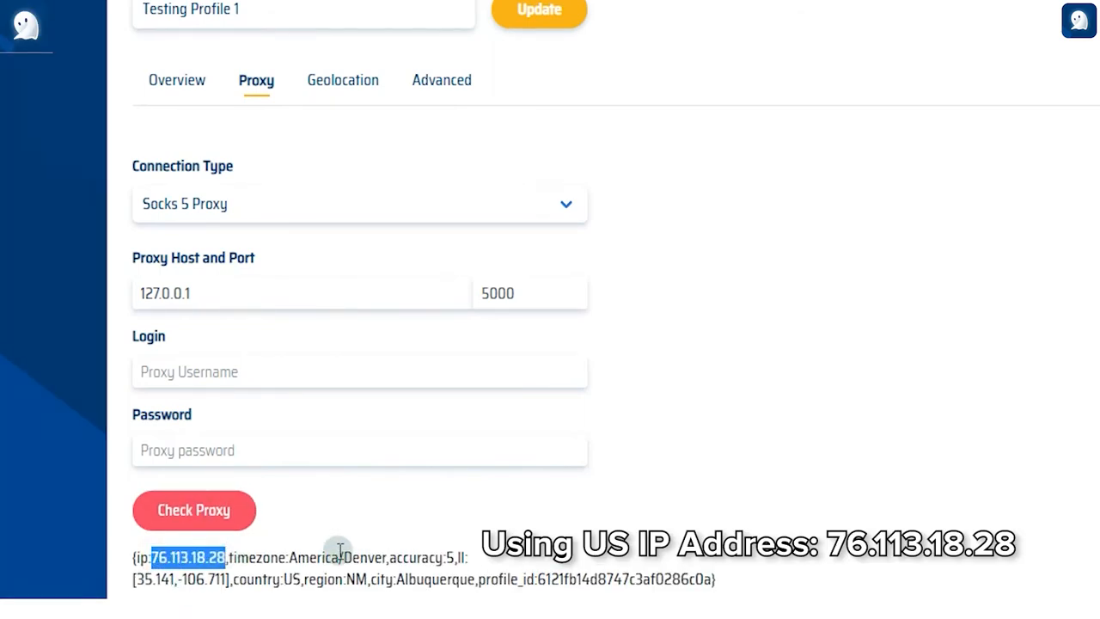
left_click(540, 12)
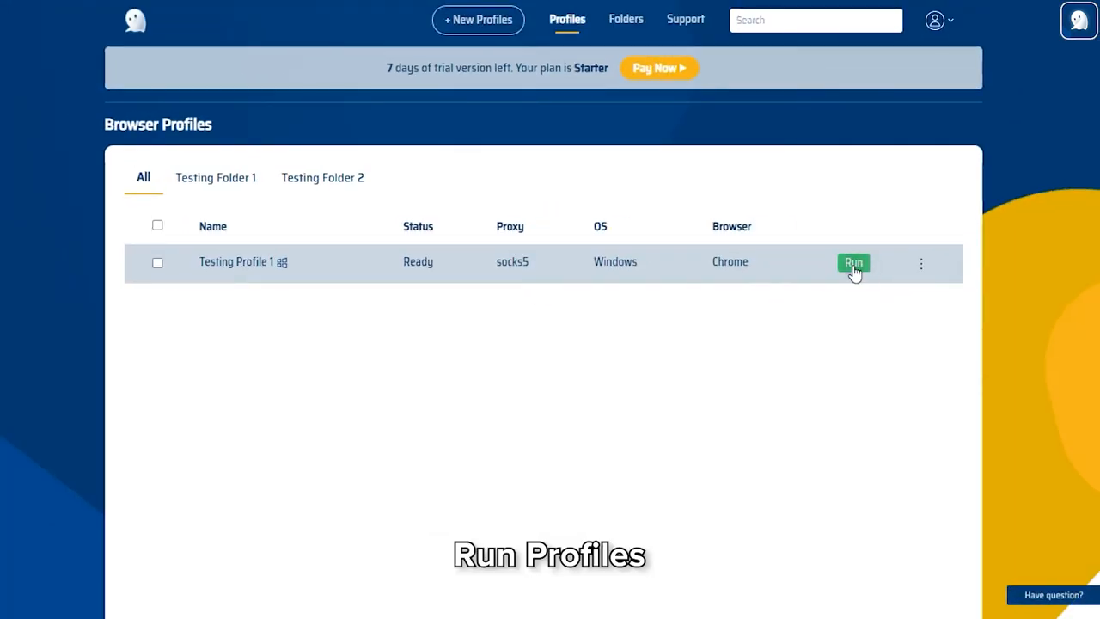
Run Testing Profile 1 so its status changes to Syncing.
left_click(852, 261)
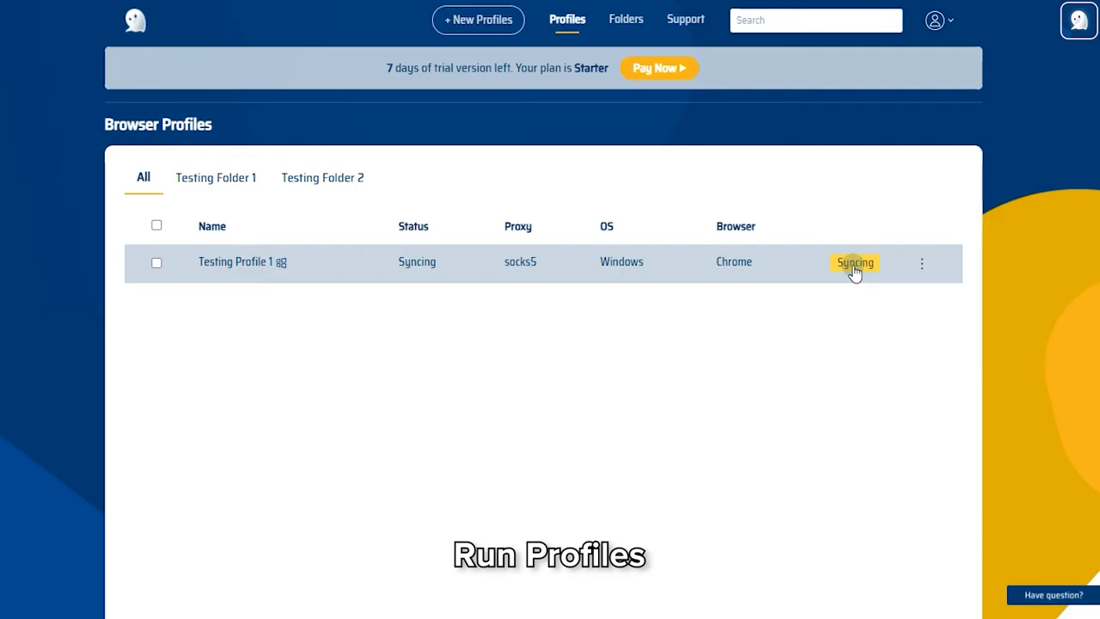
left_click(854, 261)
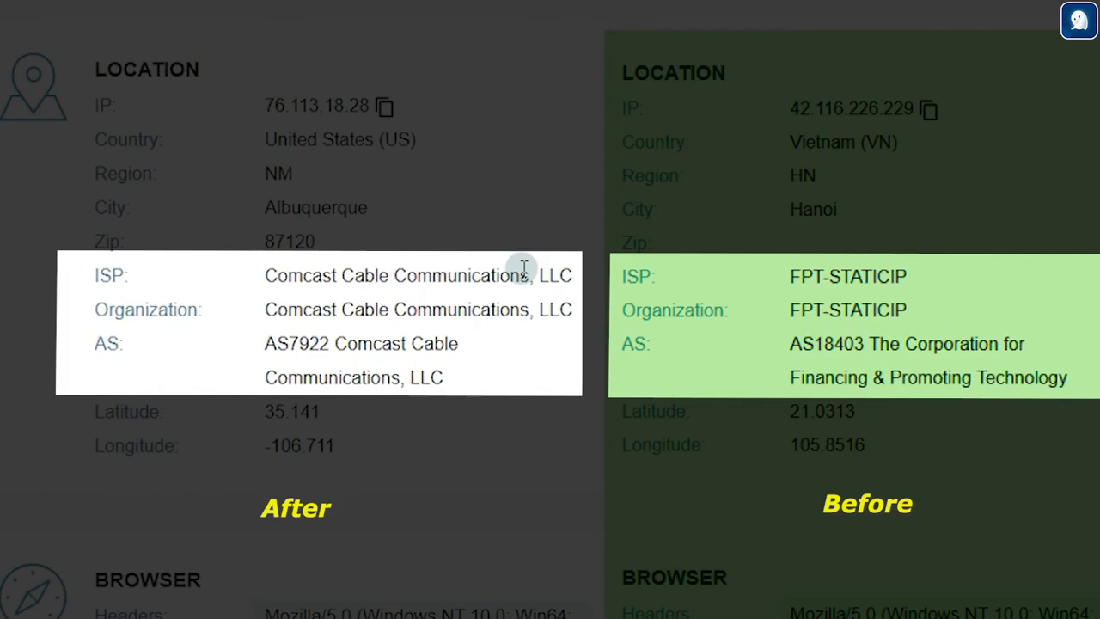
scroll("down", 3)
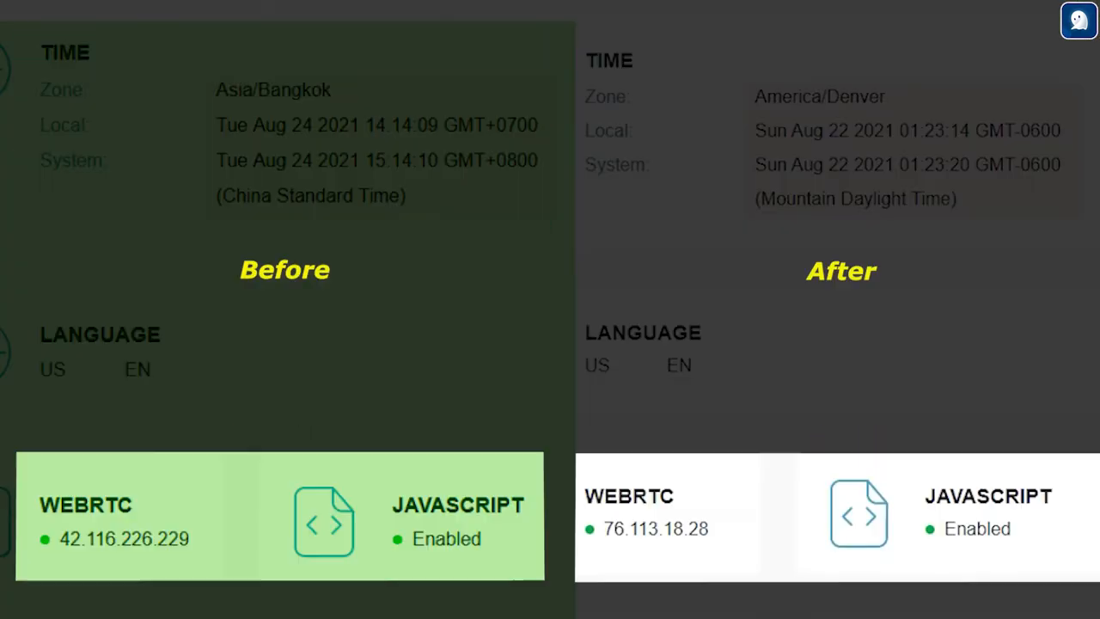
scroll("down", 3)
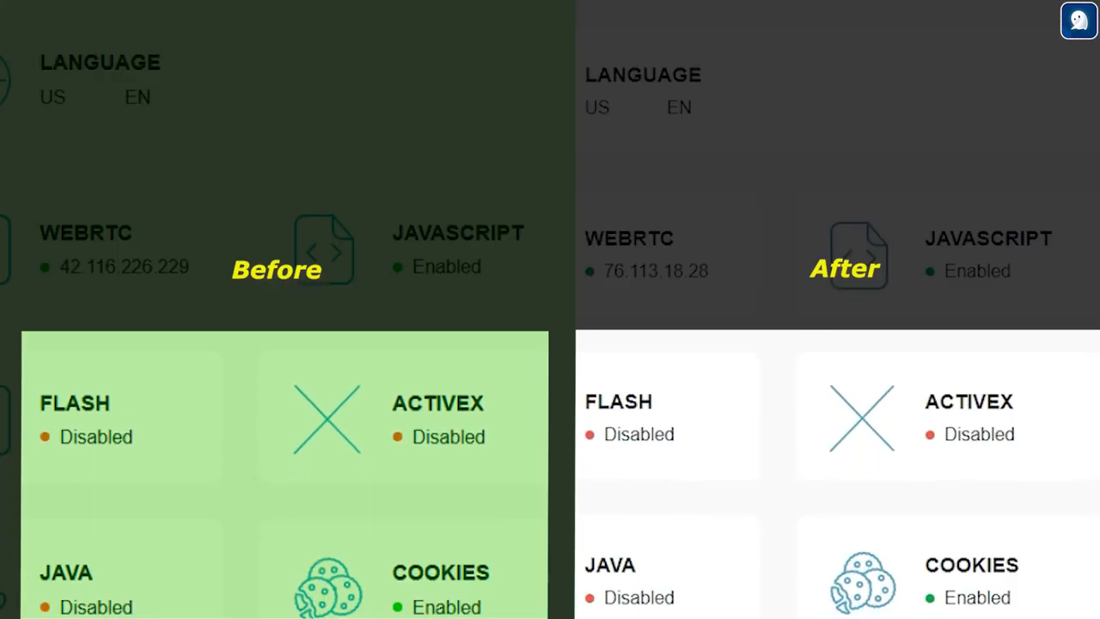
scroll("up", 3)
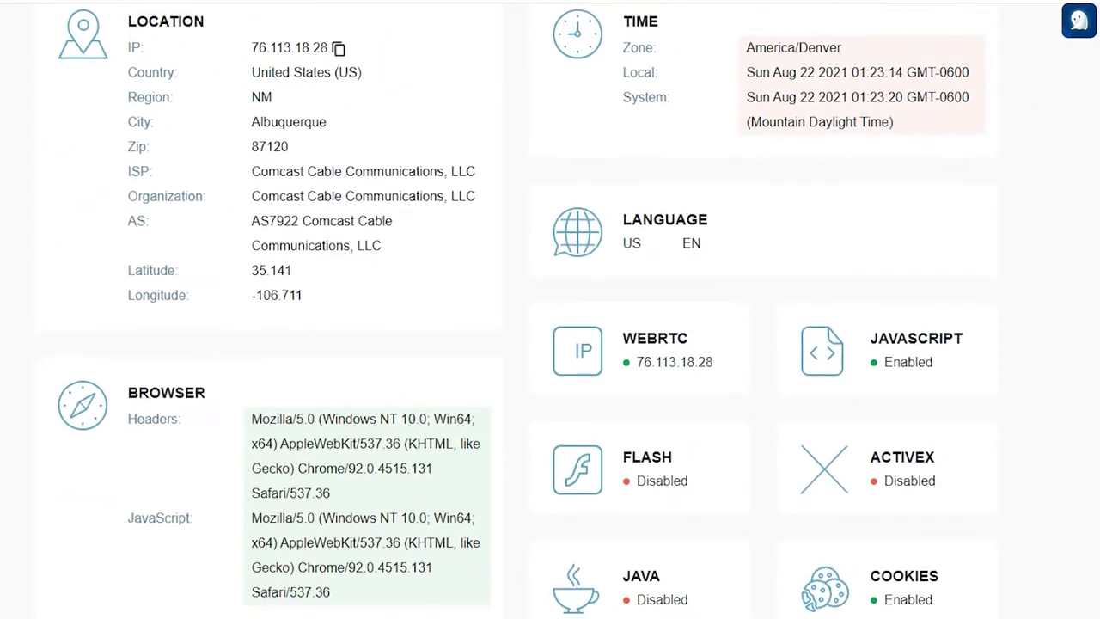
scroll("down", 3)
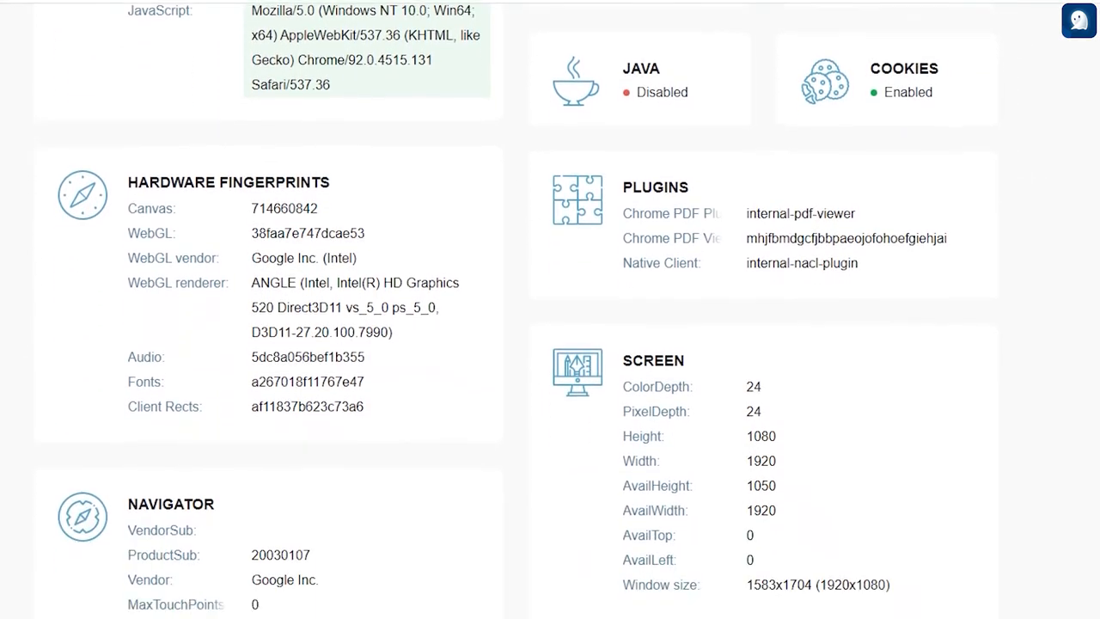
scroll("down", 3)
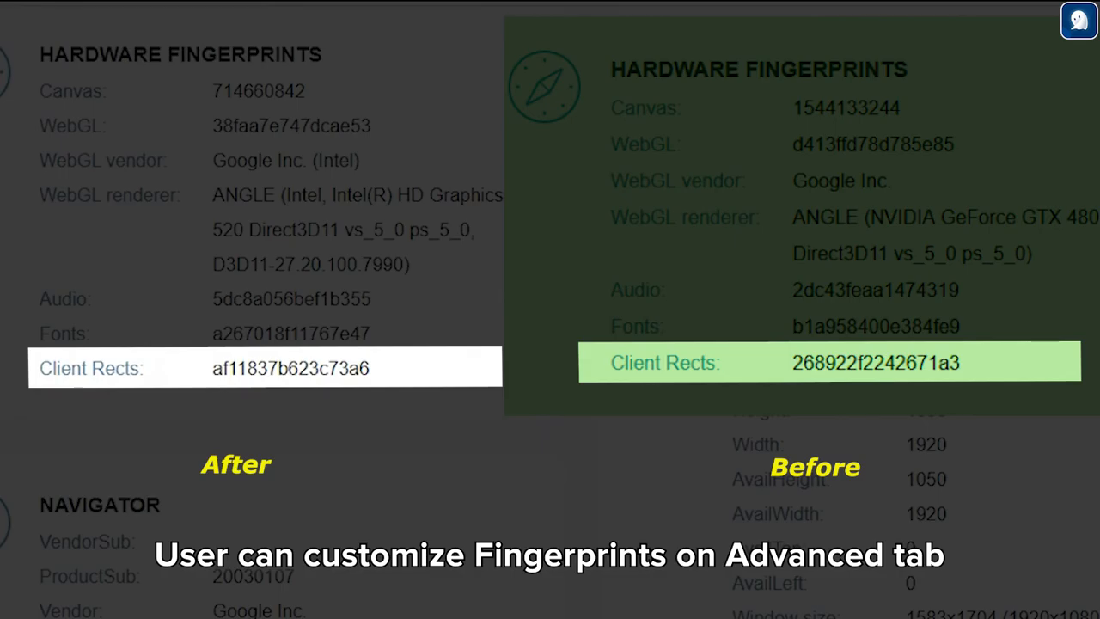
scroll("down", 3)
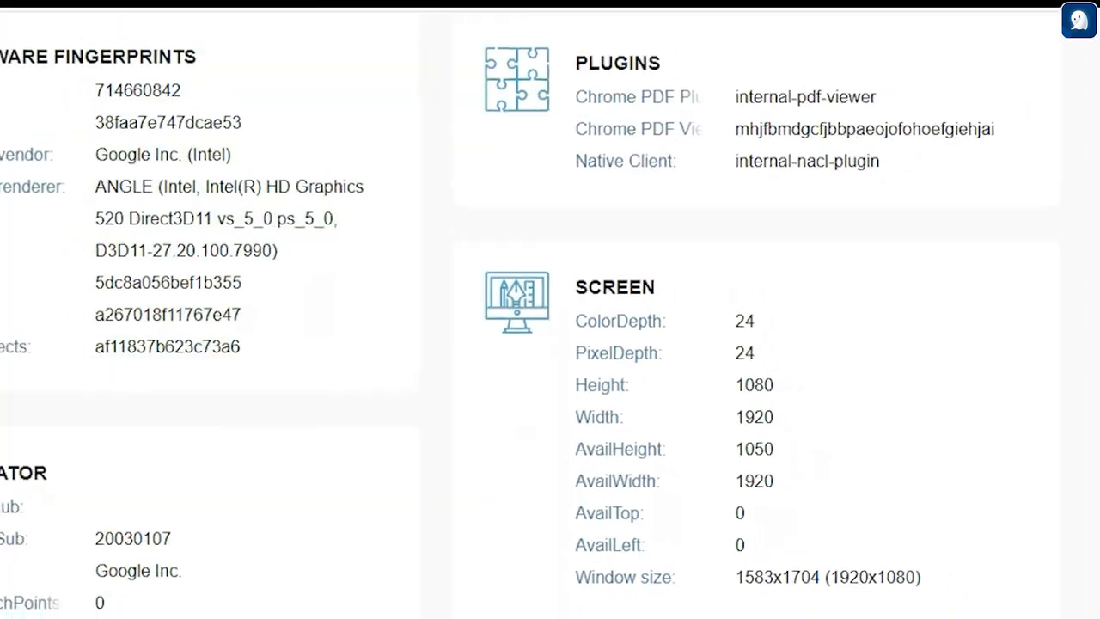
scroll("down", 3)
type("pixelscan.ne")
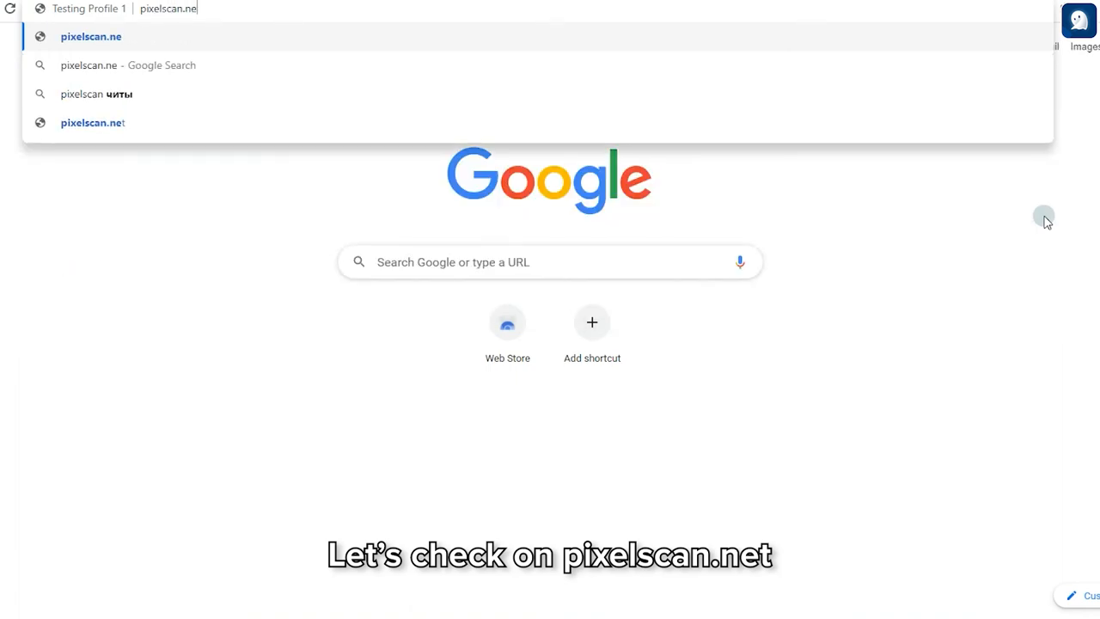
Navigate to pixelscan.net in Testing Profile 1's browser and begin its proxy check.
left_click(92, 122)
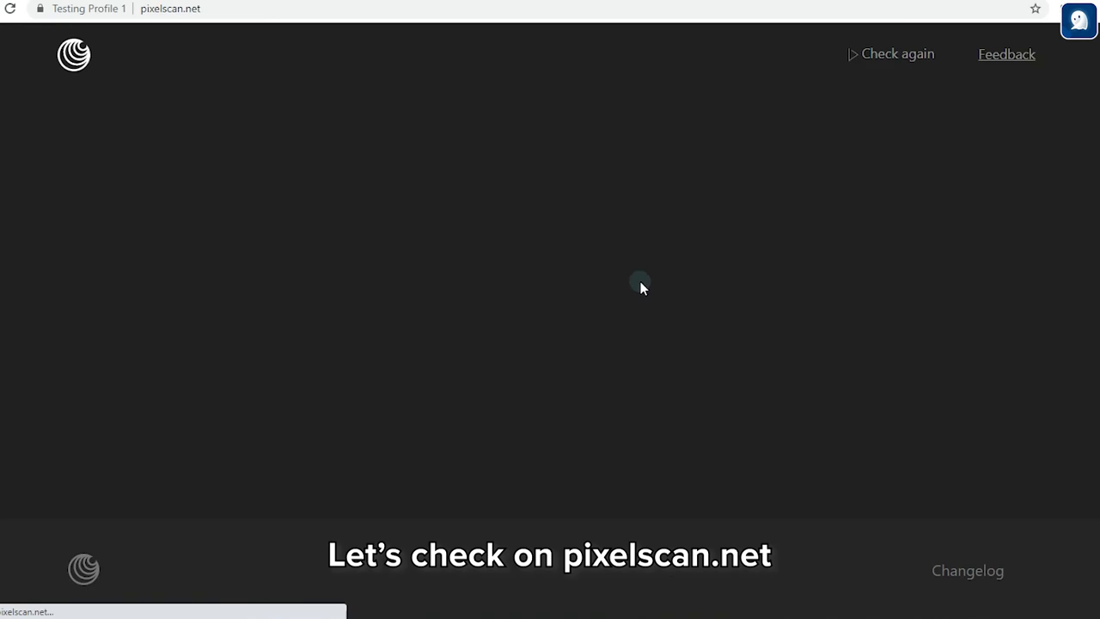
left_click(897, 53)
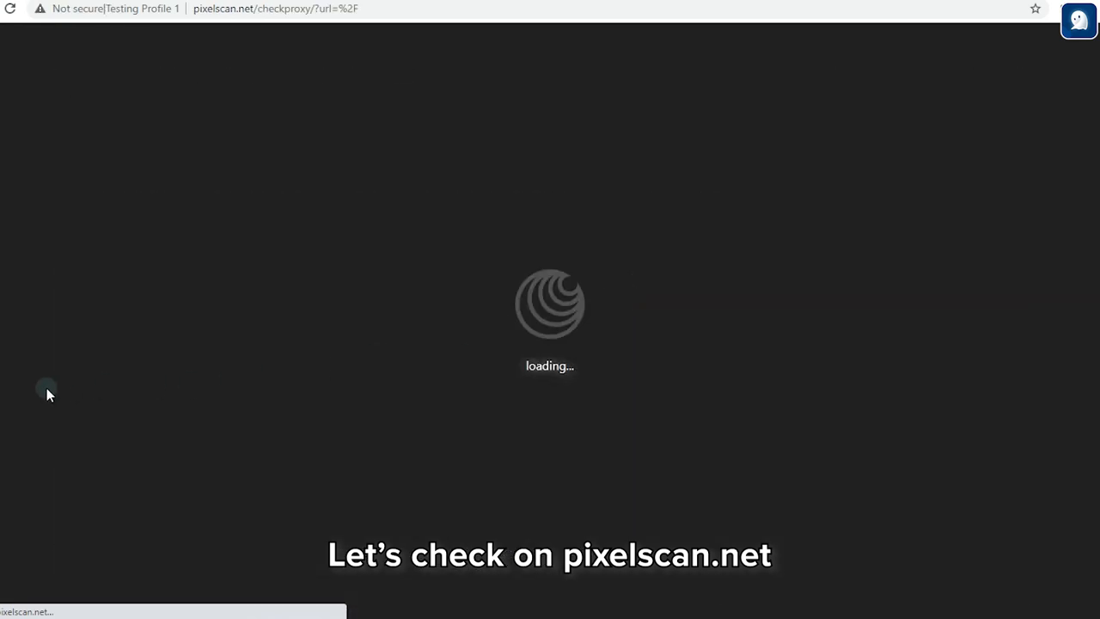